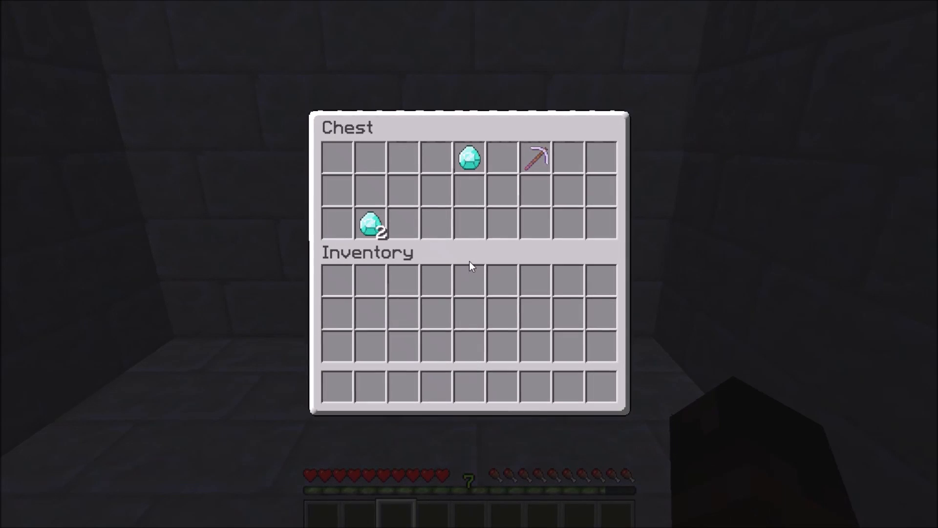
{"action": "mouse_move", "coordinate": [536, 157]}
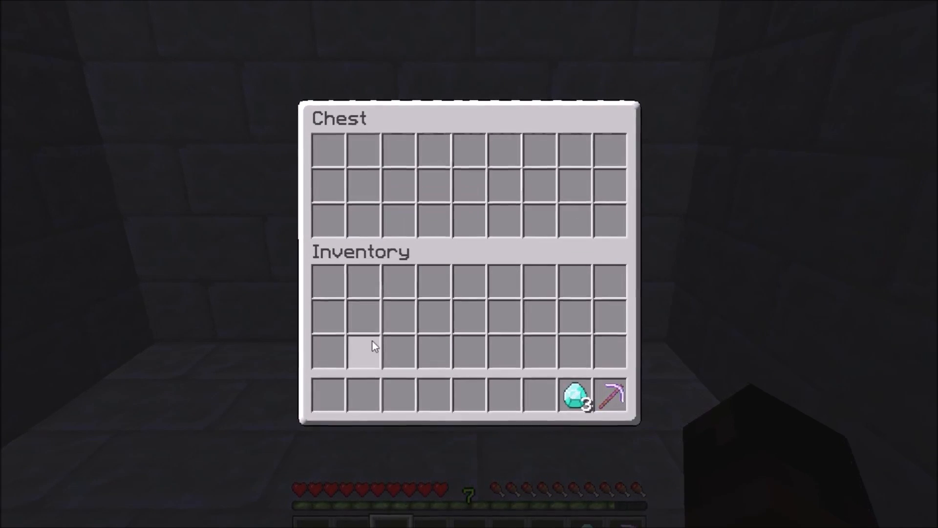
Take the diamonds and pickaxe from the chest and head to the signs.
{"action": "key", "text": "Escape"}
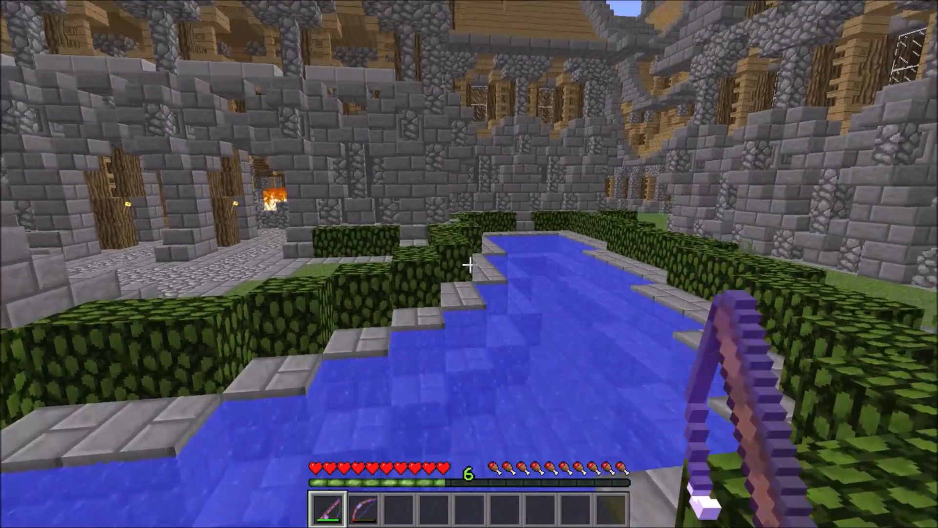
{"action": "key", "text": "e"}
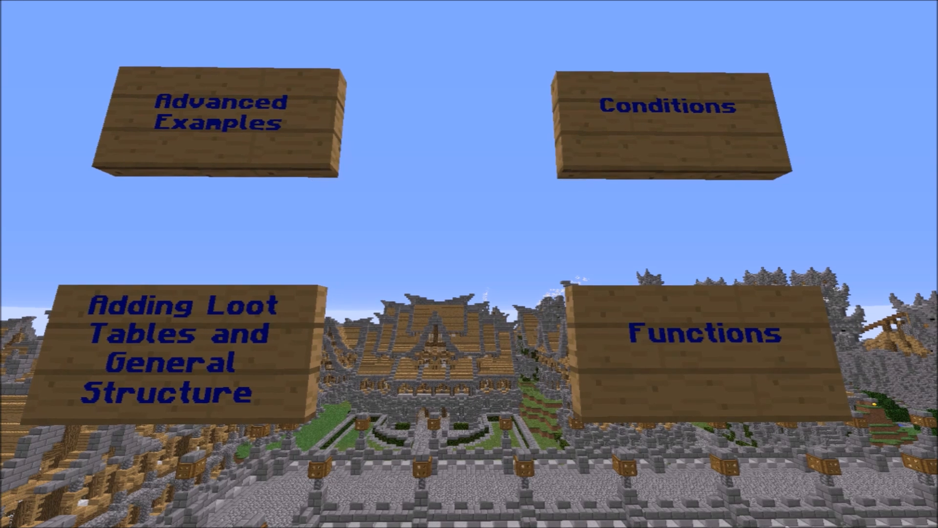
{"action": "mouse_move", "coordinate": [469, 264]}
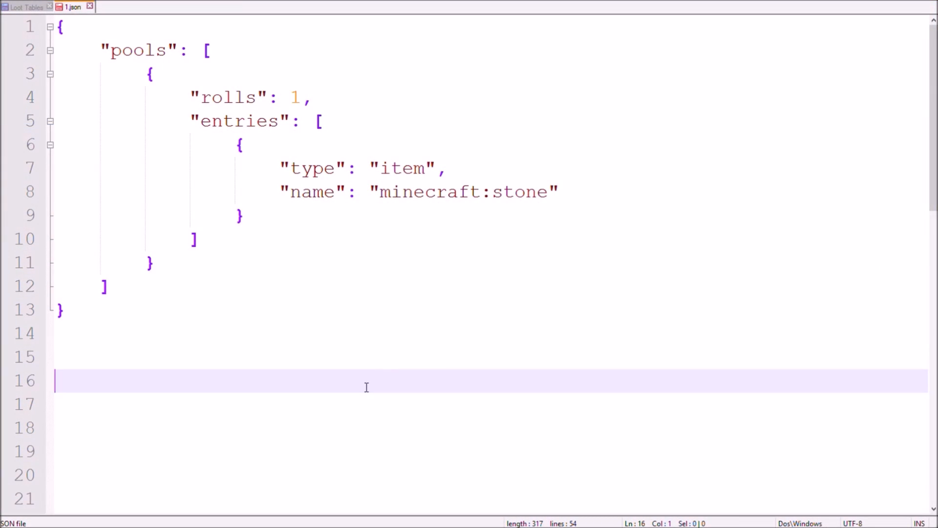
Add a functions list to the stone entry with a set_count function.
{"action": "type", "text": ","}
{"action": "type", "text": "\"function"}
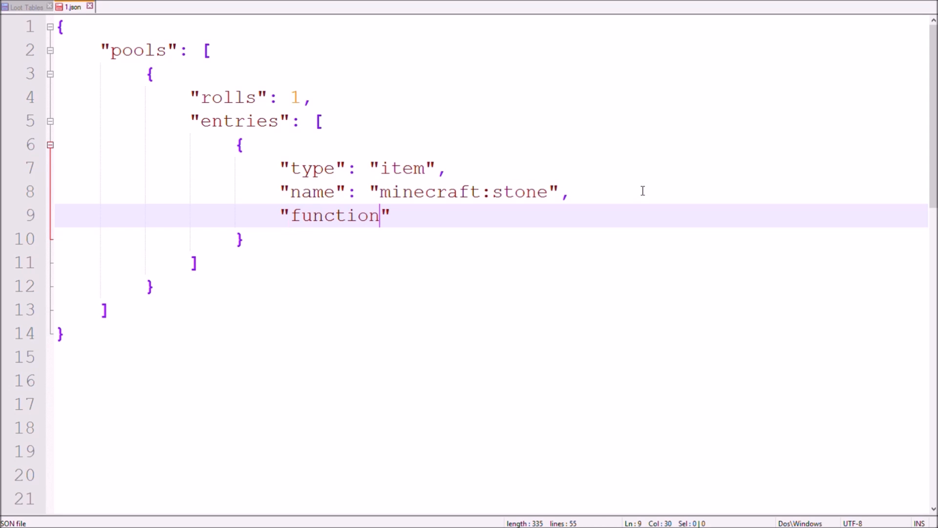
{"action": "type", "text": "s\":"}
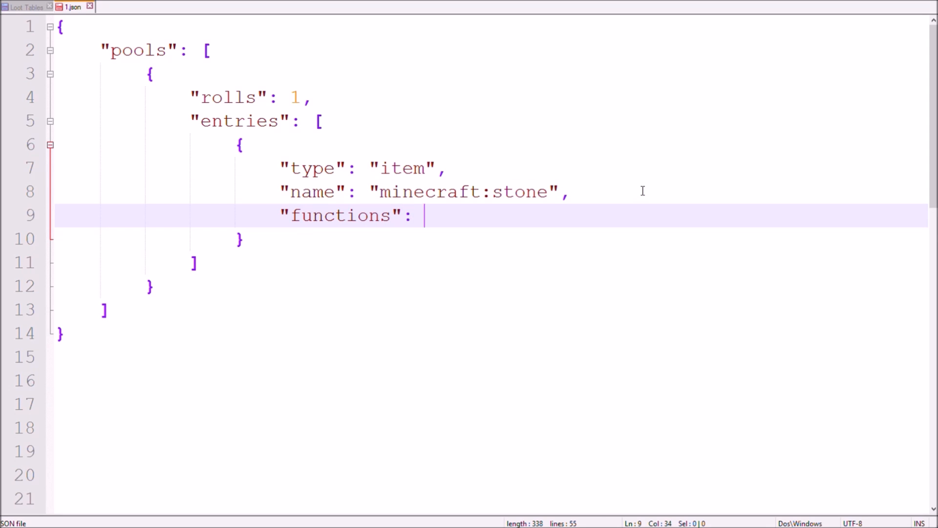
{"action": "type", "text": "["}
{"action": "type", "text": "\""}
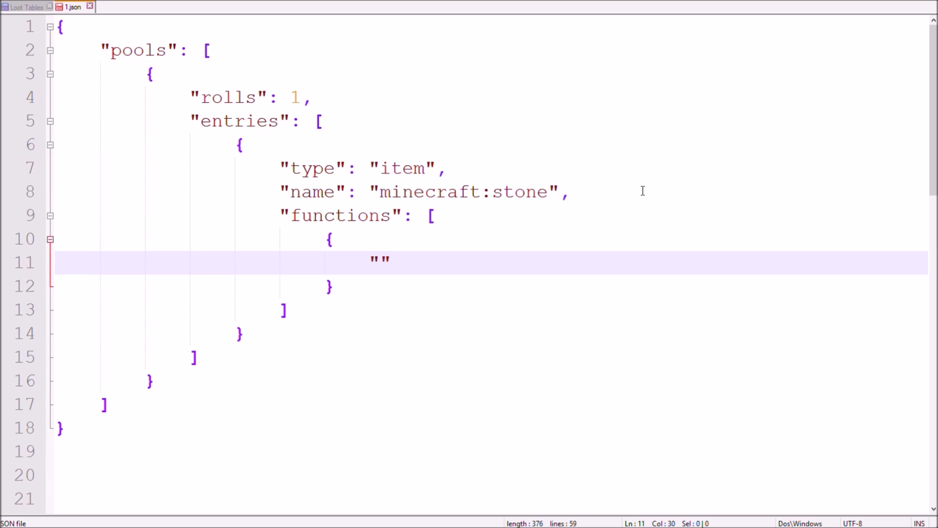
{"action": "type", "text": "function"}
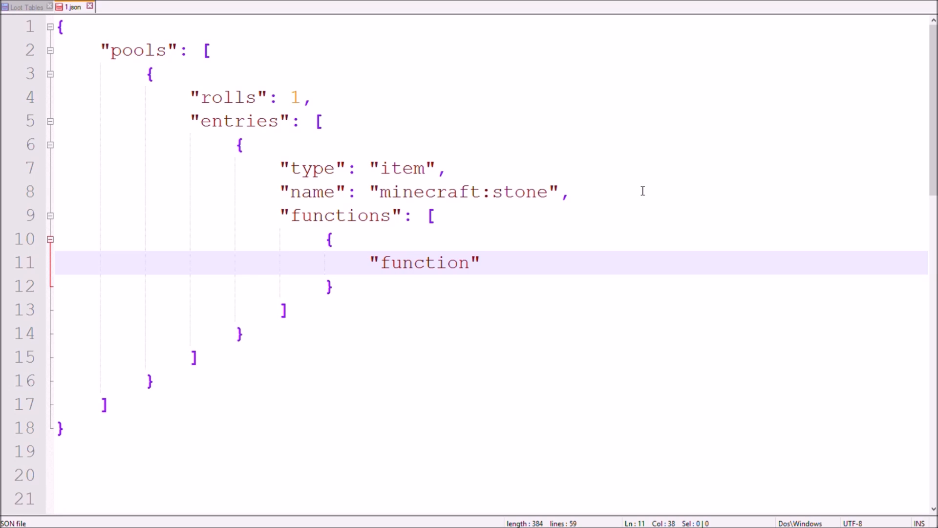
{"action": "type", "text": "\": \""}
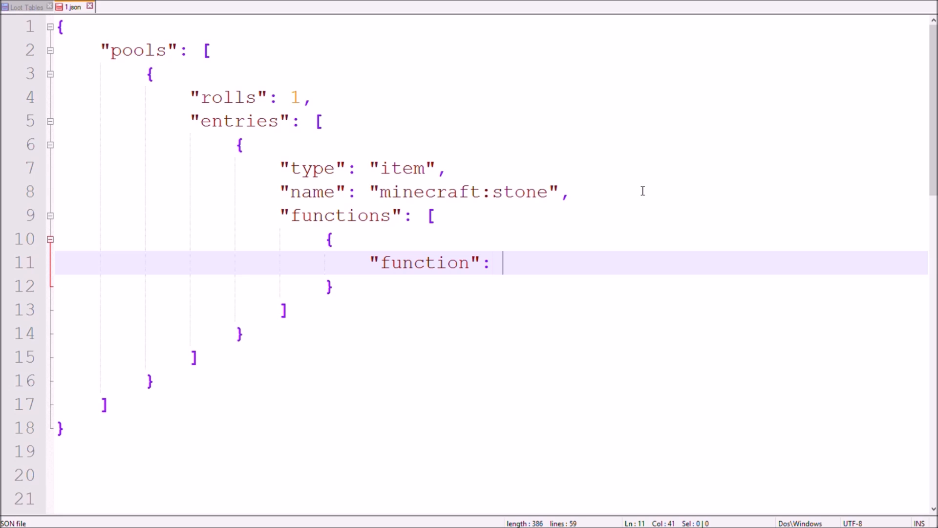
{"action": "type", "text": "\"s\""}
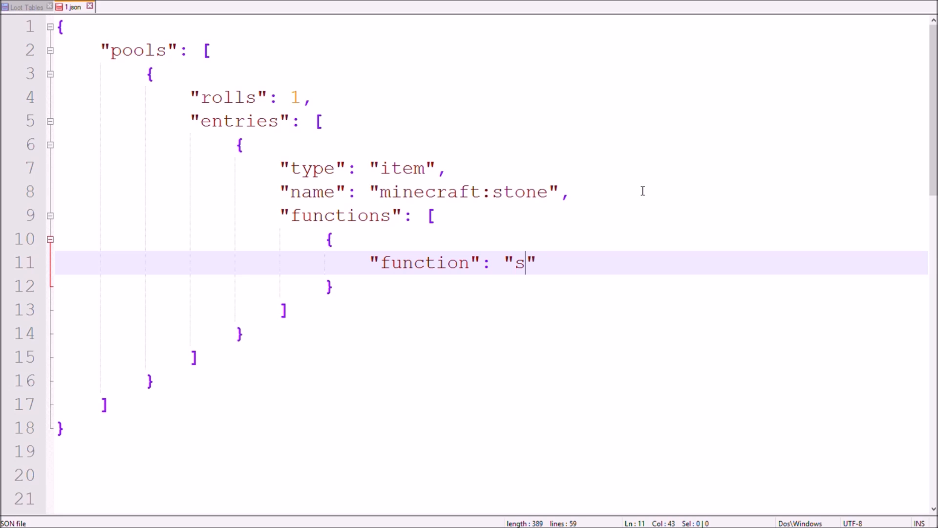
{"action": "type", "text": "et_count"}
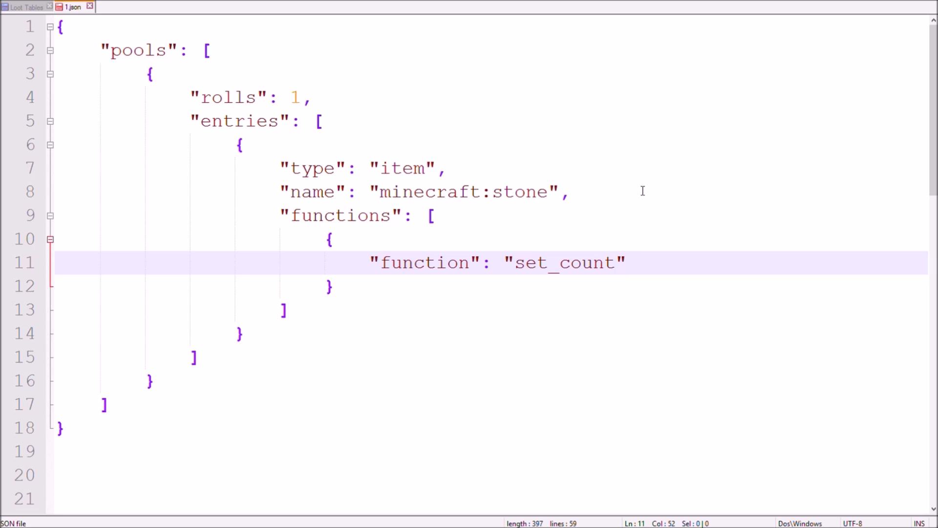
Give the set_count function a count of 5.
{"action": "key", "text": "Enter"}
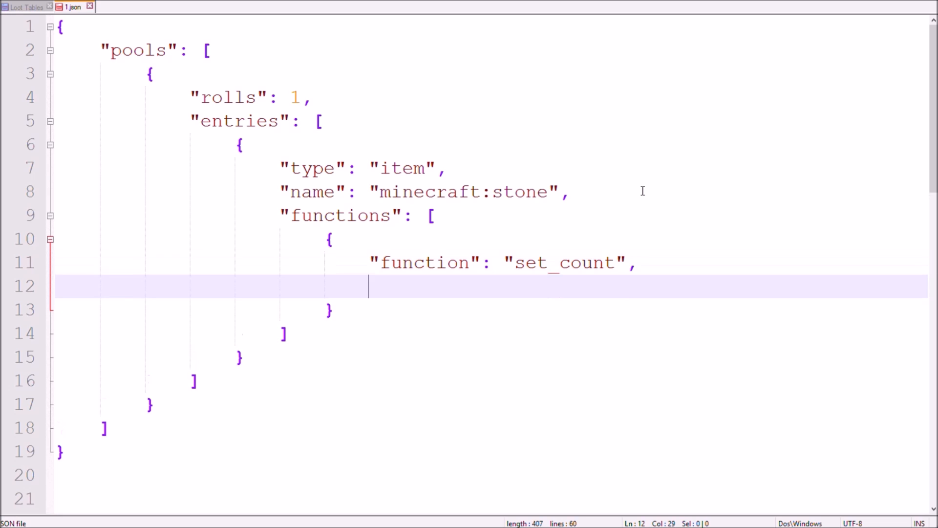
{"action": "type", "text": "\"co\""}
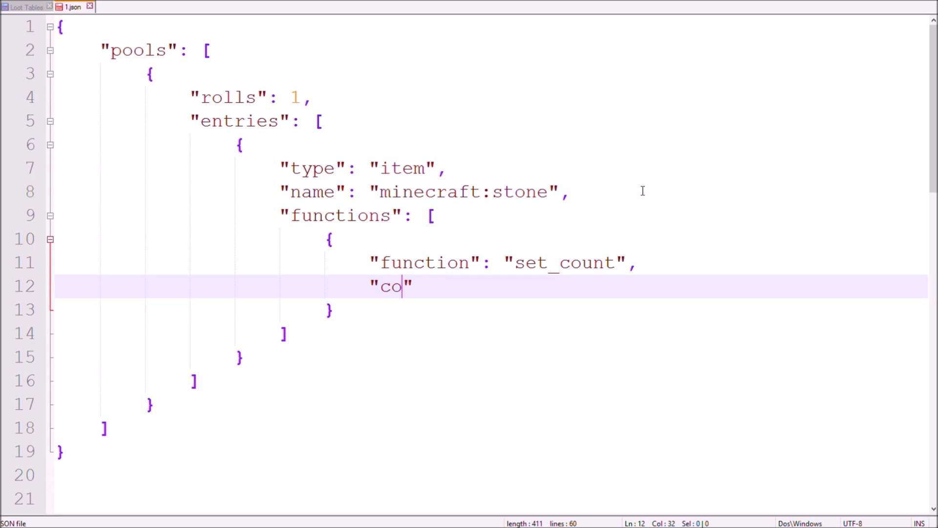
{"action": "type", "text": "unt"}
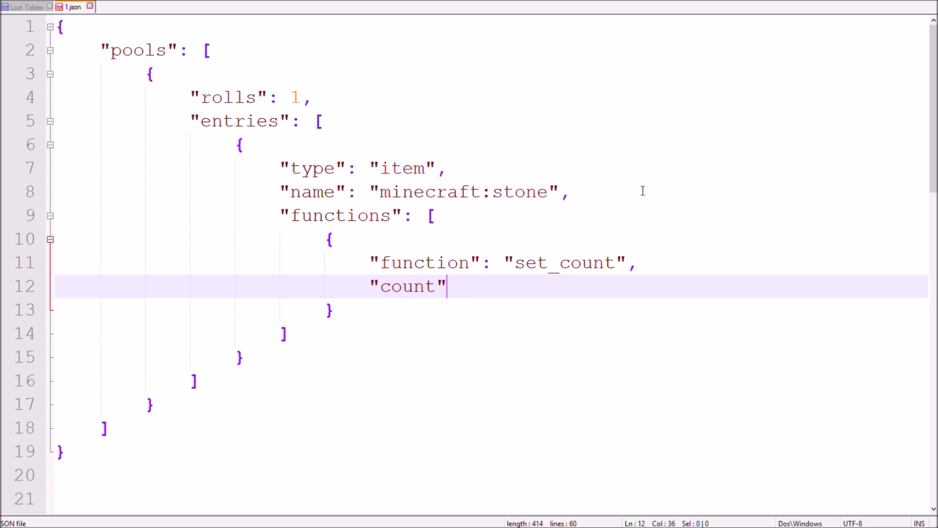
{"action": "type", "text": ": 5"}
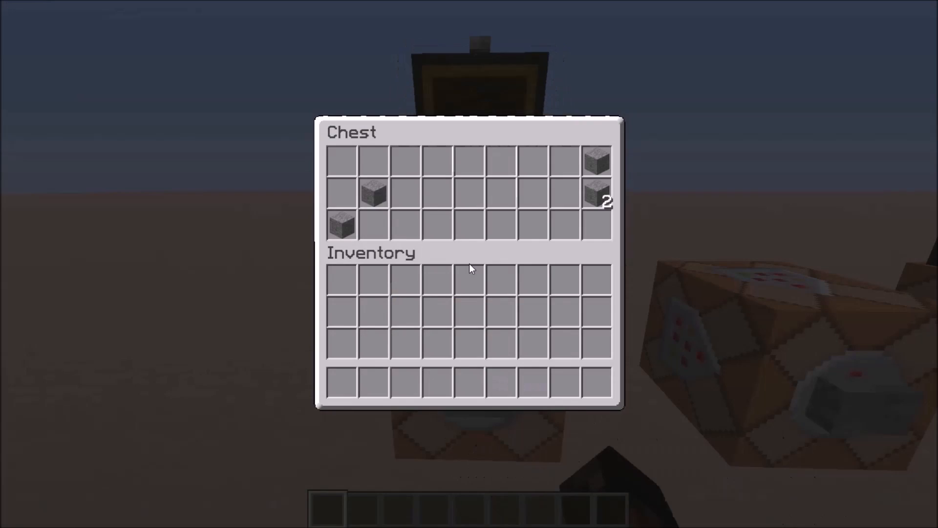
Inspect the generated stone stacks in the chest and close it.
{"action": "key", "text": "Escape"}
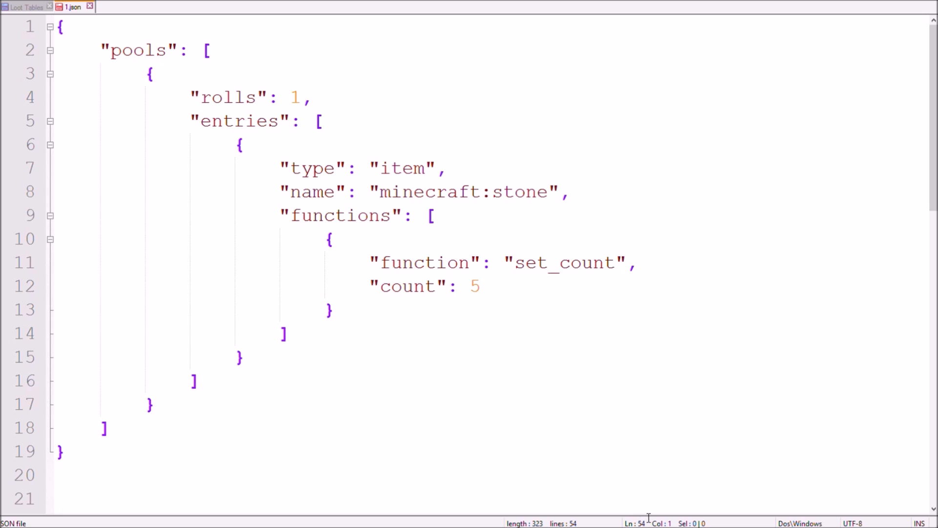
Rename set_count to looting_enchant and change the count from 5 to 2.
{"action": "left_click", "coordinate": [583, 262]}
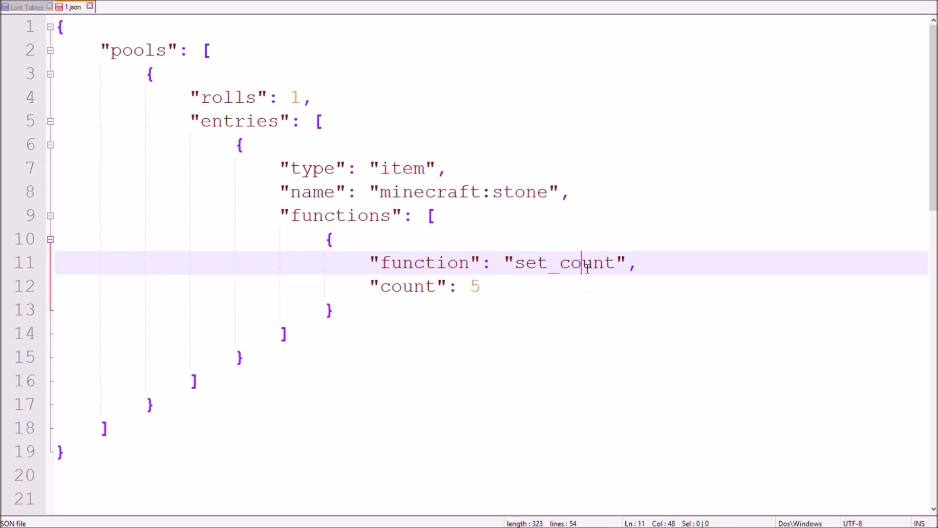
{"action": "type", "text": "lo"}
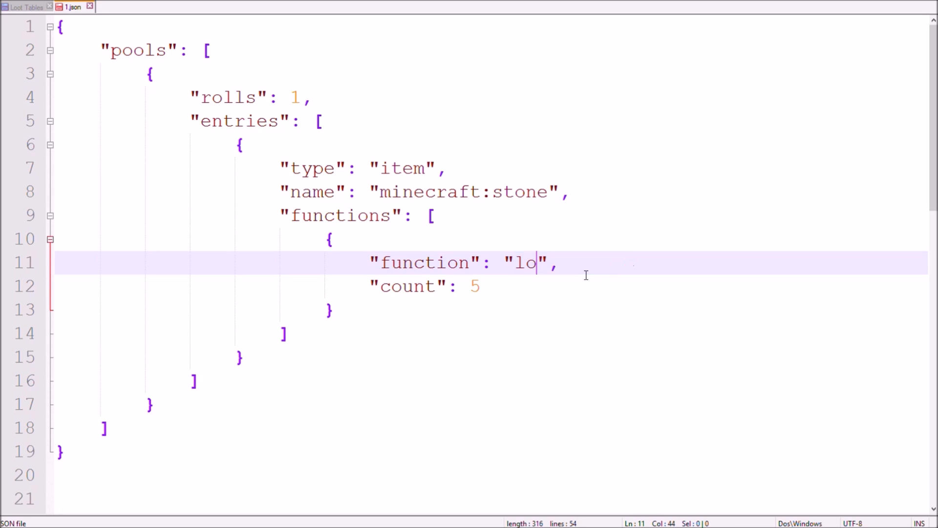
{"action": "type", "text": "oting_enchant"}
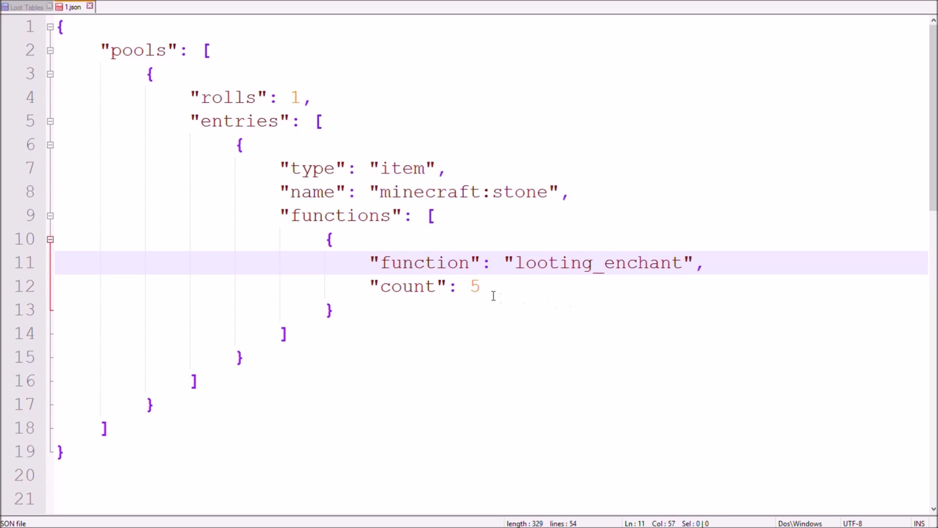
{"action": "left_click", "coordinate": [482, 285]}
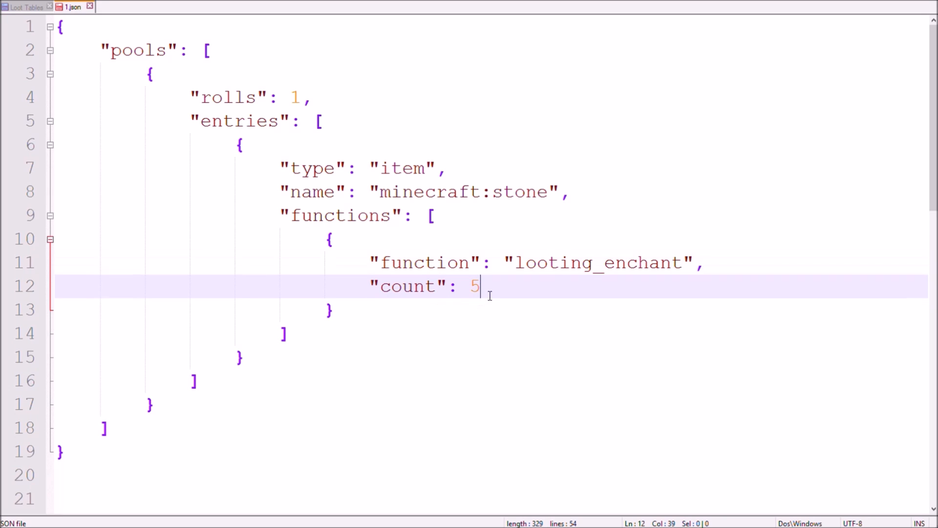
{"action": "type", "text": "2"}
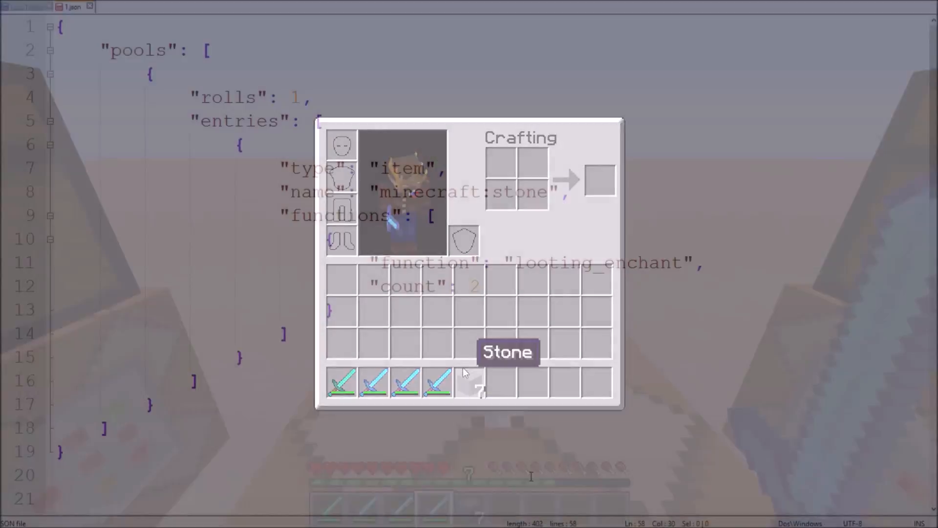
Replace looting_enchant with set_data and start a data object in place of 2.
{"action": "double_click", "coordinate": [597, 261]}
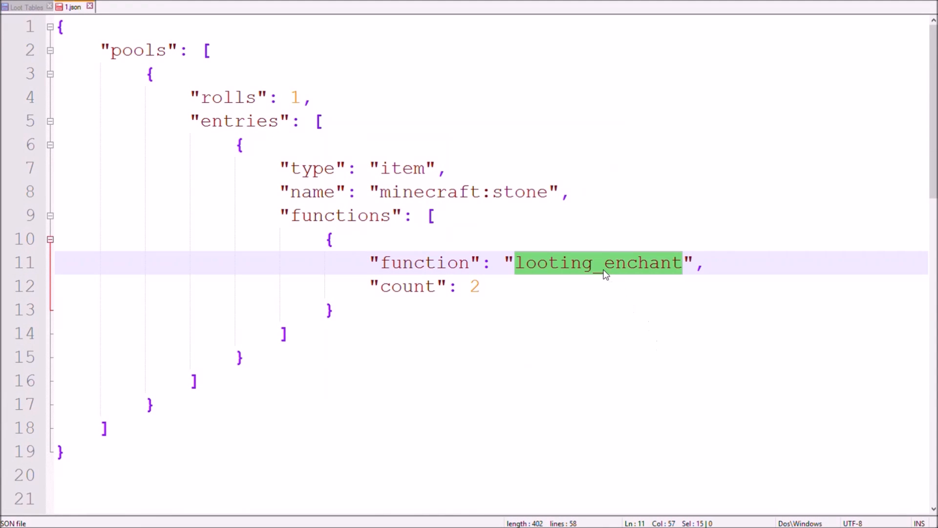
{"action": "type", "text": "set_data"}
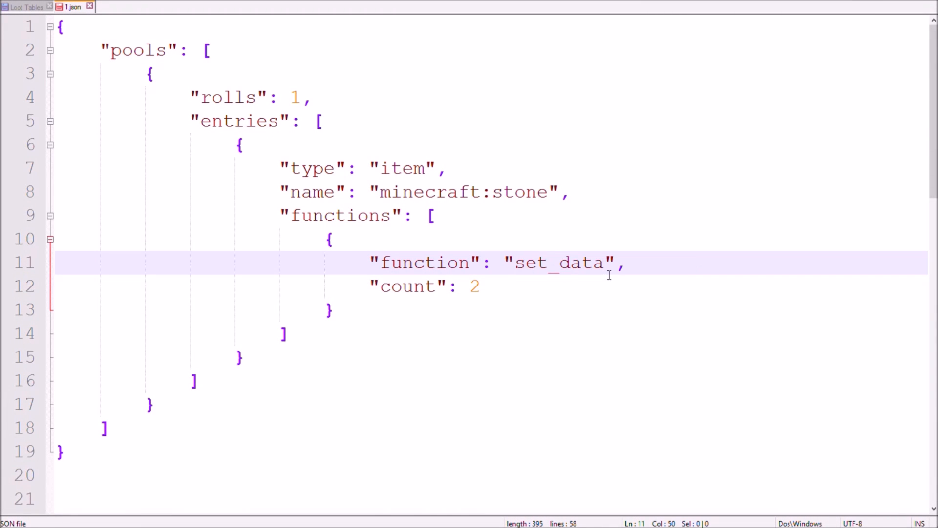
{"action": "type", "text": "data"}
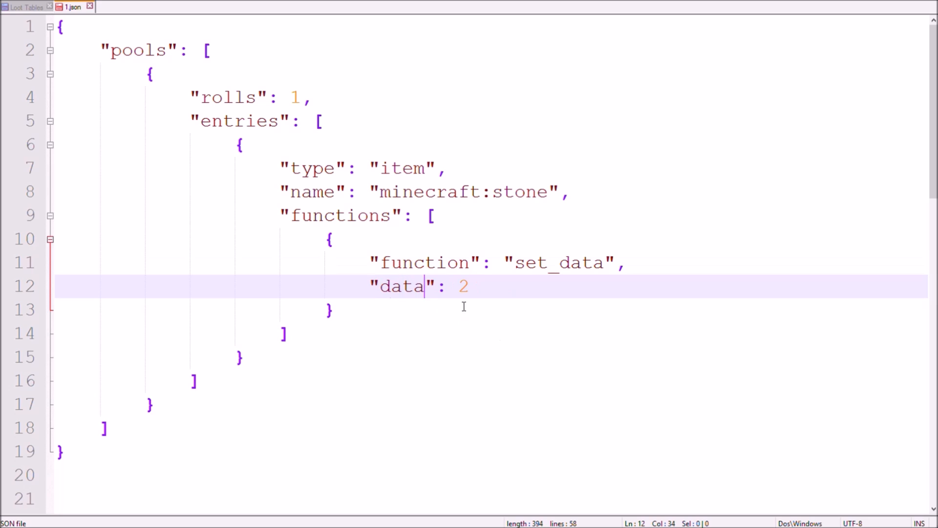
{"action": "key", "text": "Backspace"}
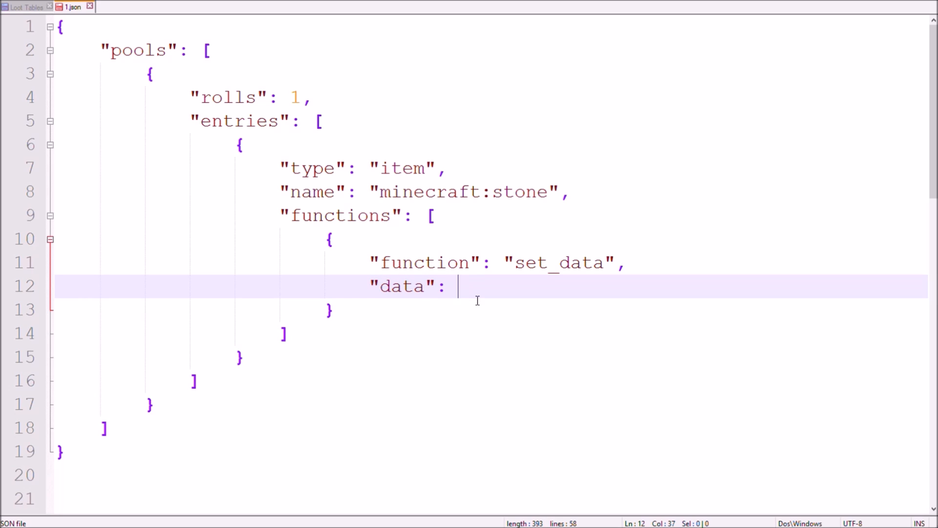
{"action": "type", "text": "{"}
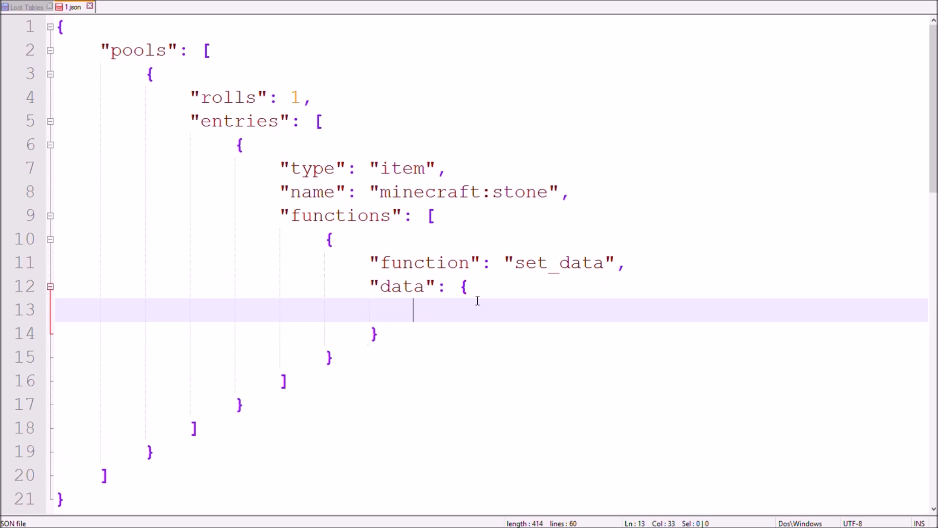
Set data min to 0 and max to 6, then check the chest's stone.
{"action": "type", "text": "\"min\":"}
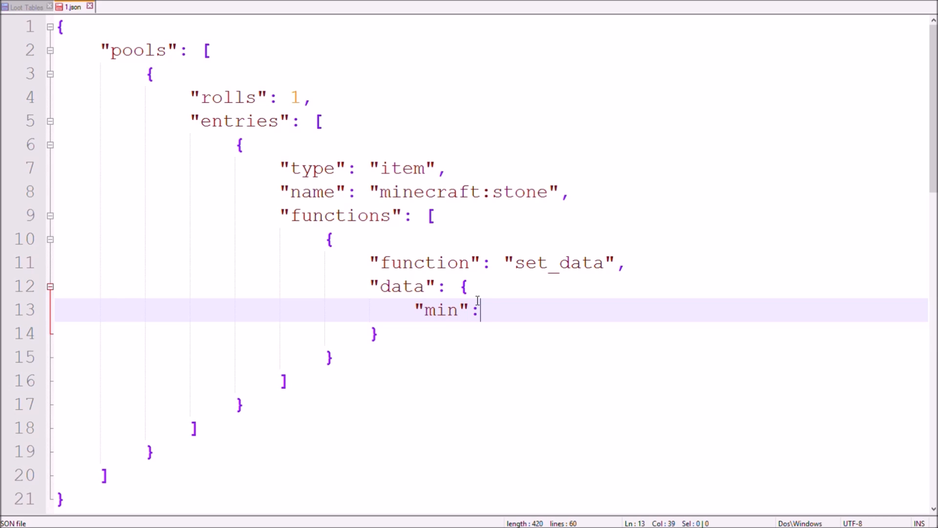
{"action": "type", "text": "0"}
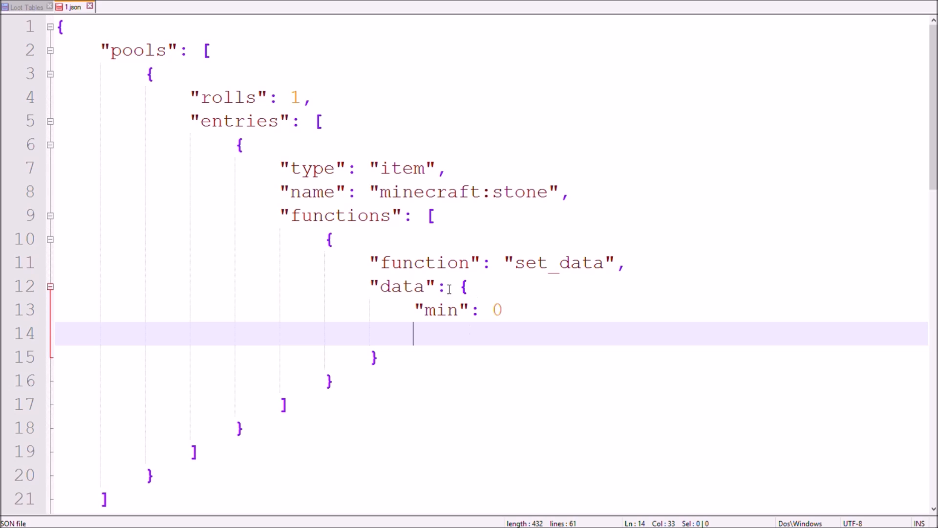
{"action": "type", "text": "\"max\""}
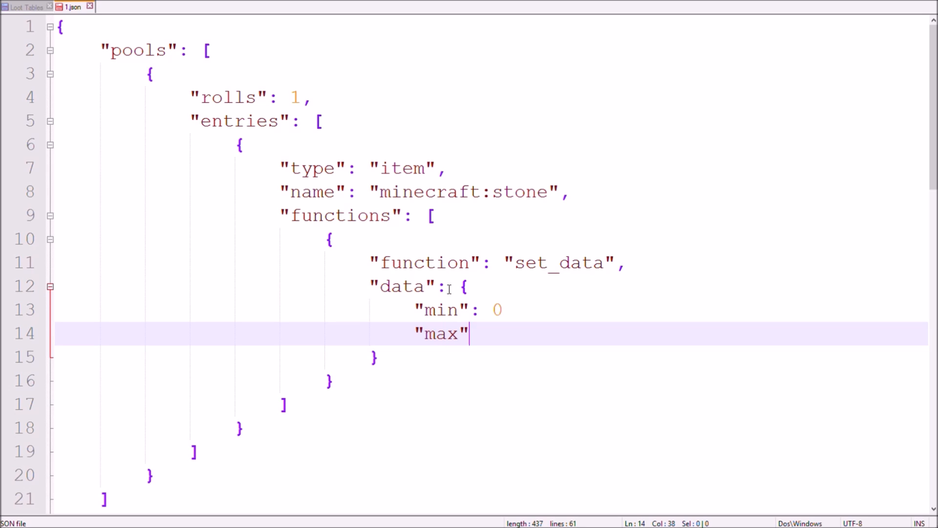
{"action": "type", "text": ": 6"}
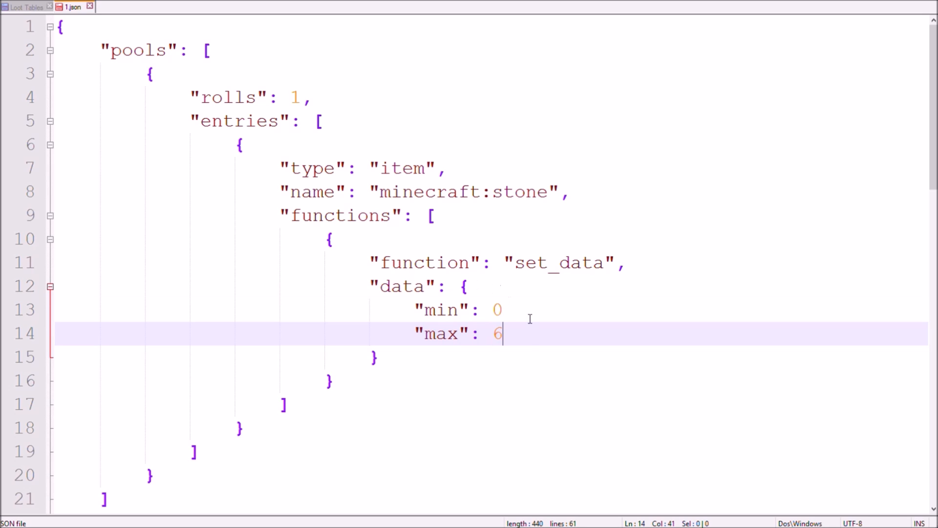
{"action": "type", "text": ","}
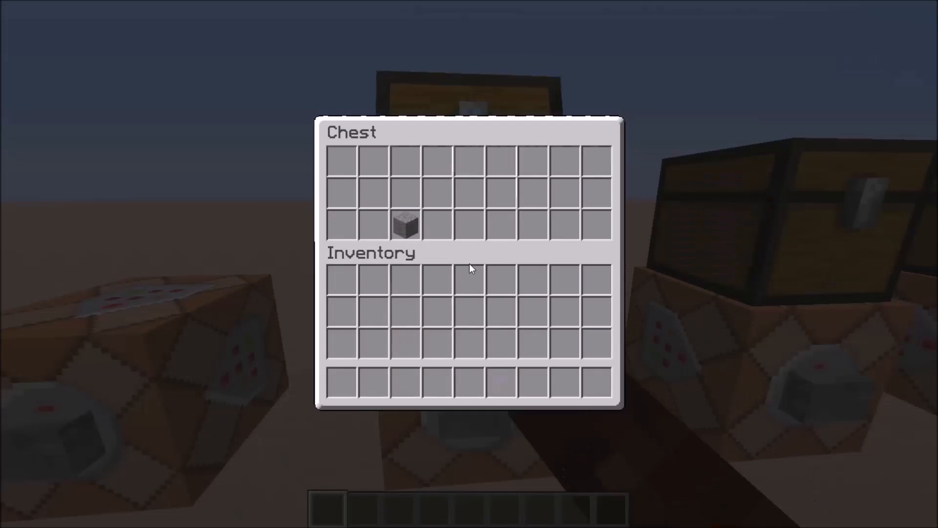
{"action": "key", "text": "Escape"}
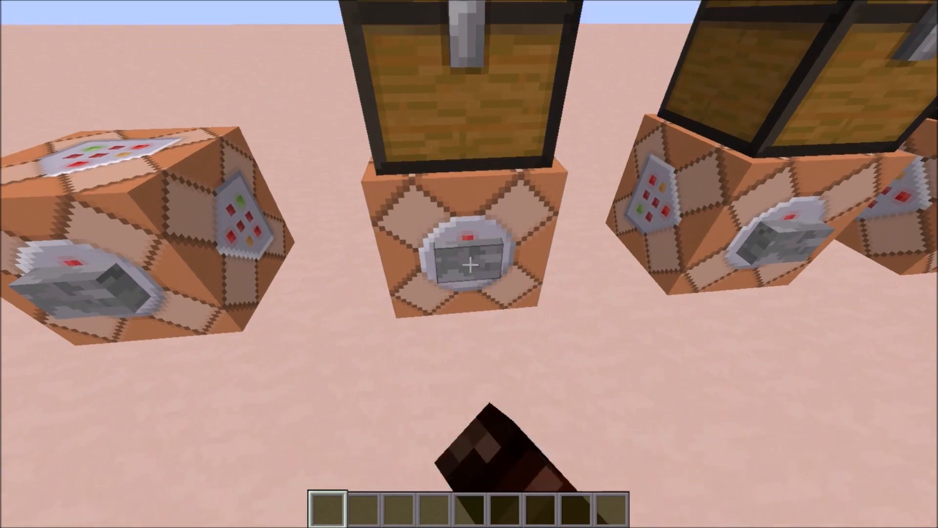
{"action": "mouse_move", "coordinate": [469, 264]}
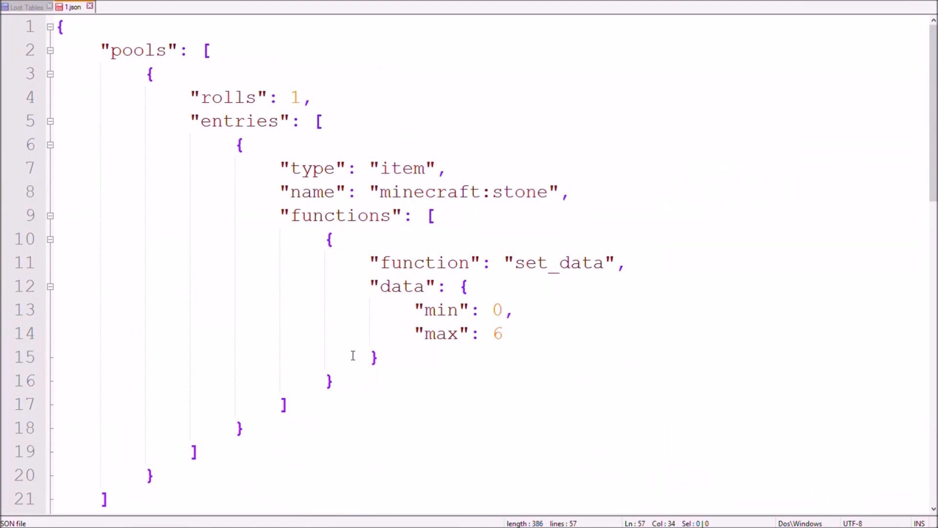
Change the entry's item from stone to diamond_pickaxe.
{"action": "double_click", "coordinate": [519, 192]}
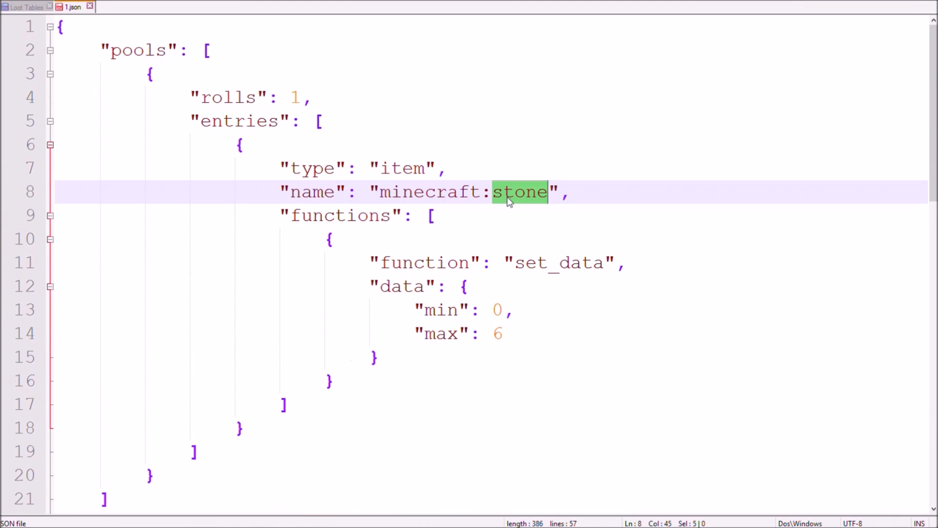
{"action": "type", "text": "diamond_pickaxe"}
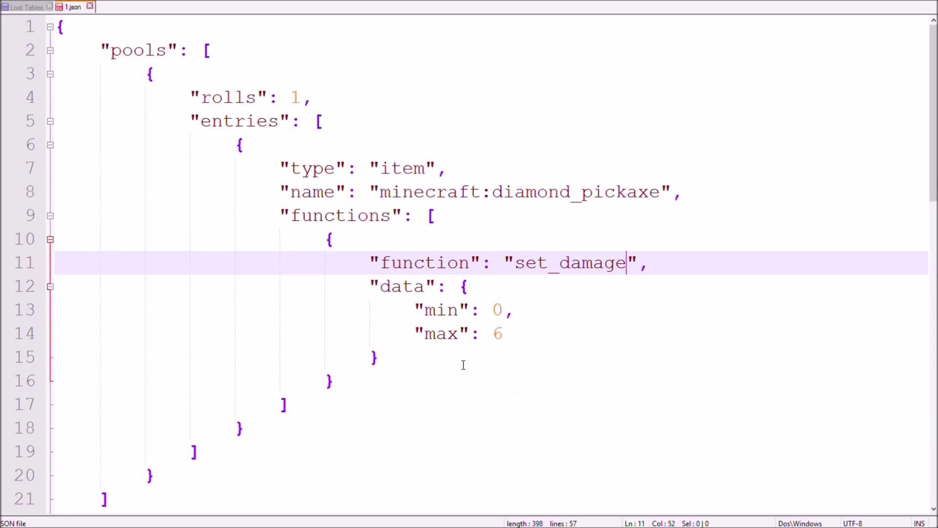
{"action": "mouse_move", "coordinate": [391, 362]}
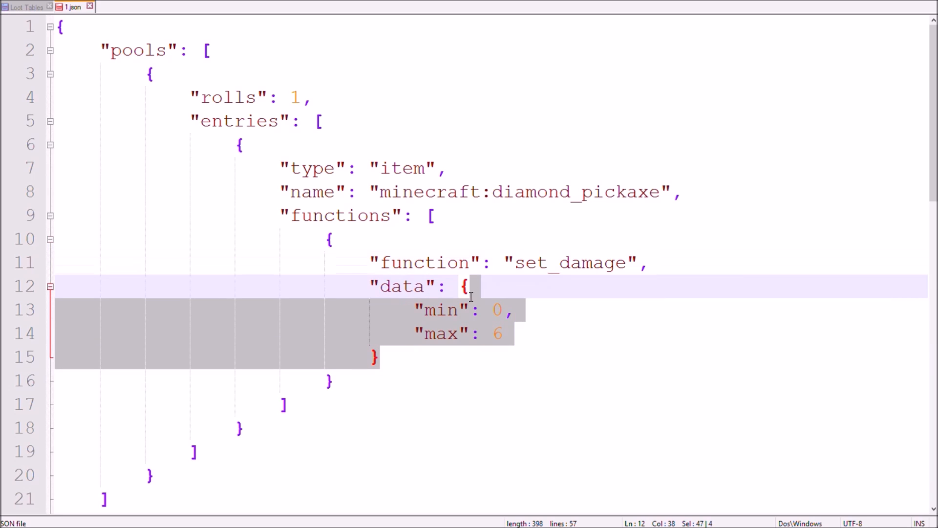
{"action": "type", "text": "1"}
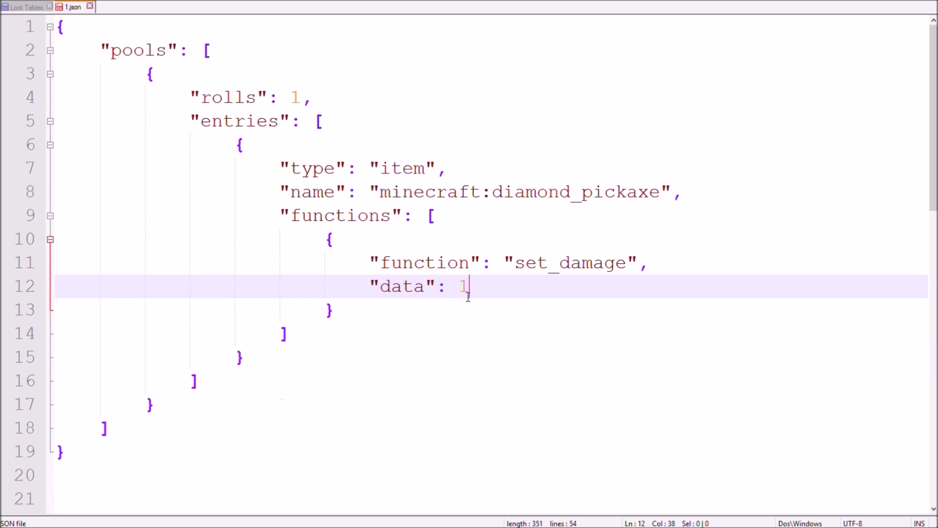
Set damage to 0.25 and check the pickaxe in a chest.
{"action": "double_click", "coordinate": [400, 286]}
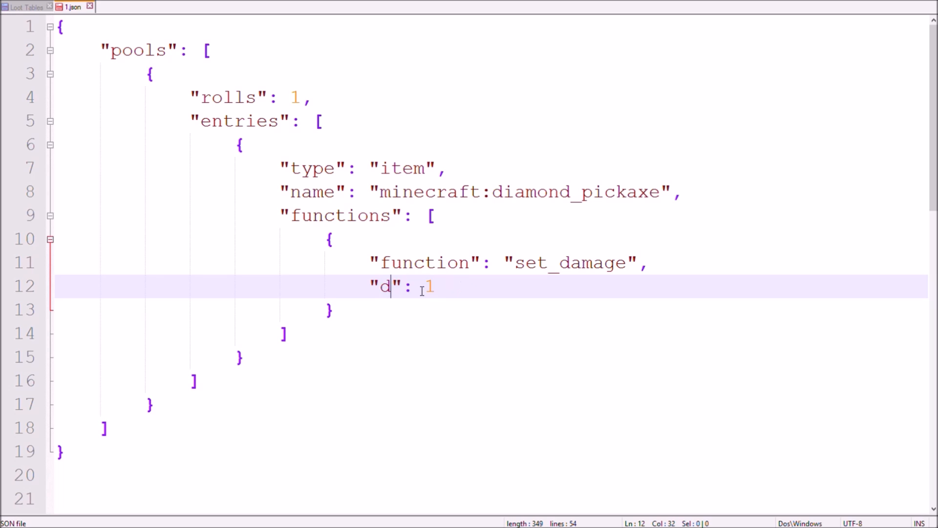
{"action": "type", "text": "amage"}
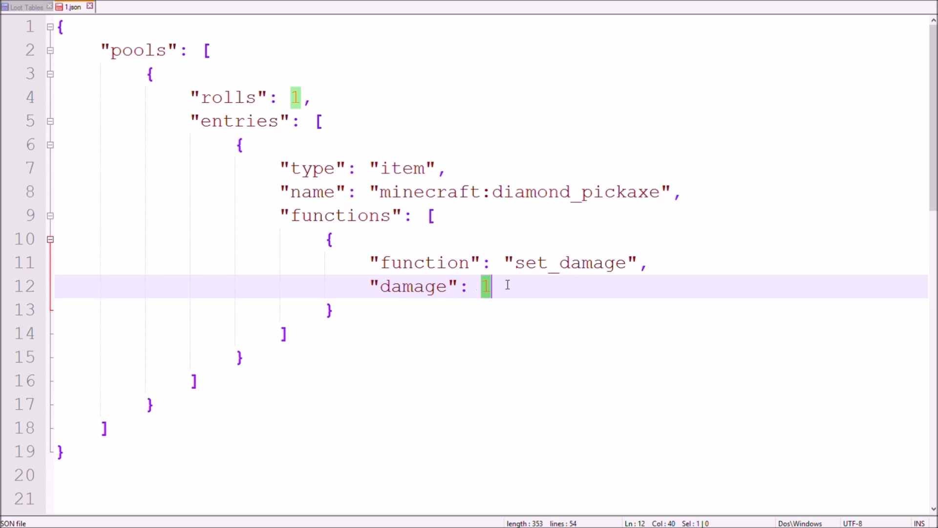
{"action": "type", "text": "0."}
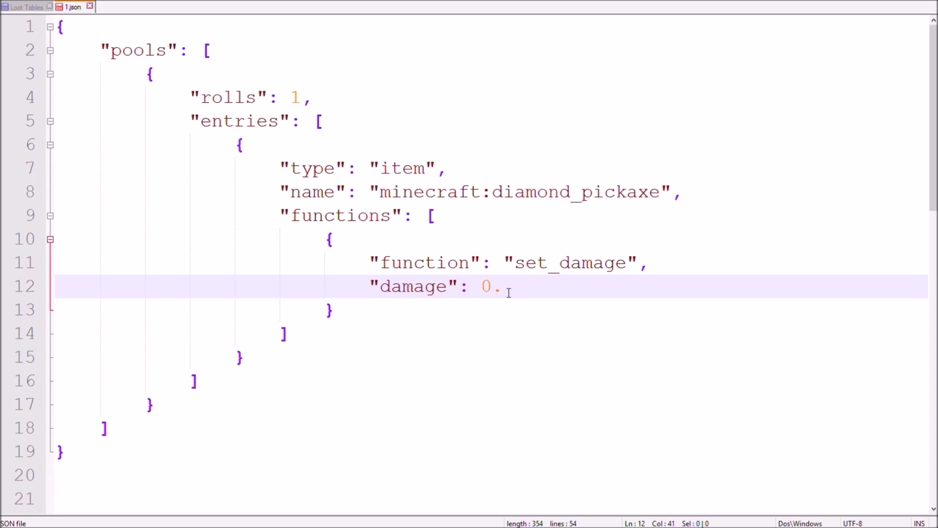
{"action": "type", "text": "25"}
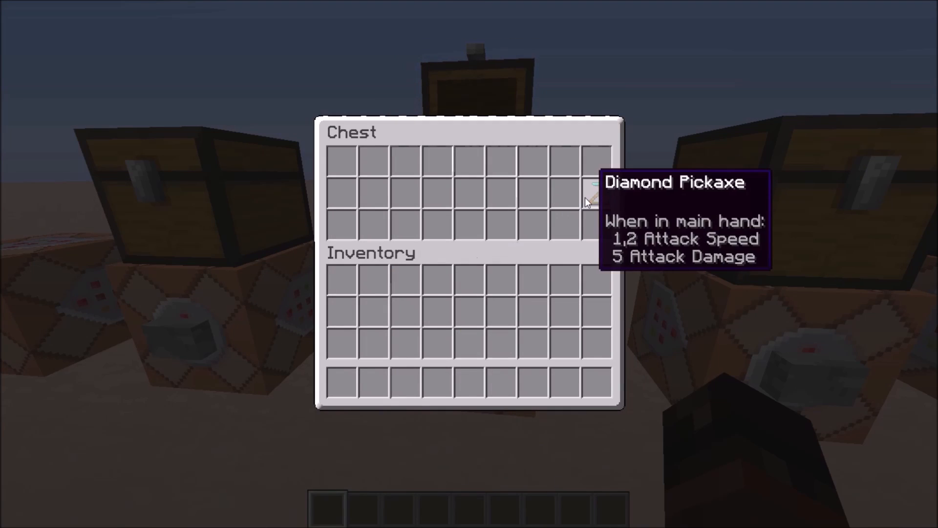
{"action": "key", "text": "Escape"}
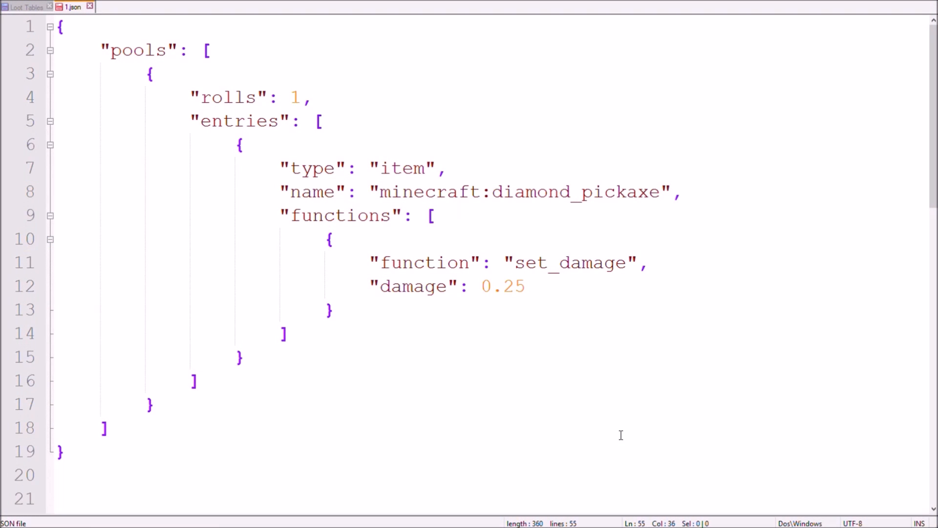
Replace set_damage with enchant_with_levels and set levels to 15.
{"action": "double_click", "coordinate": [568, 263]}
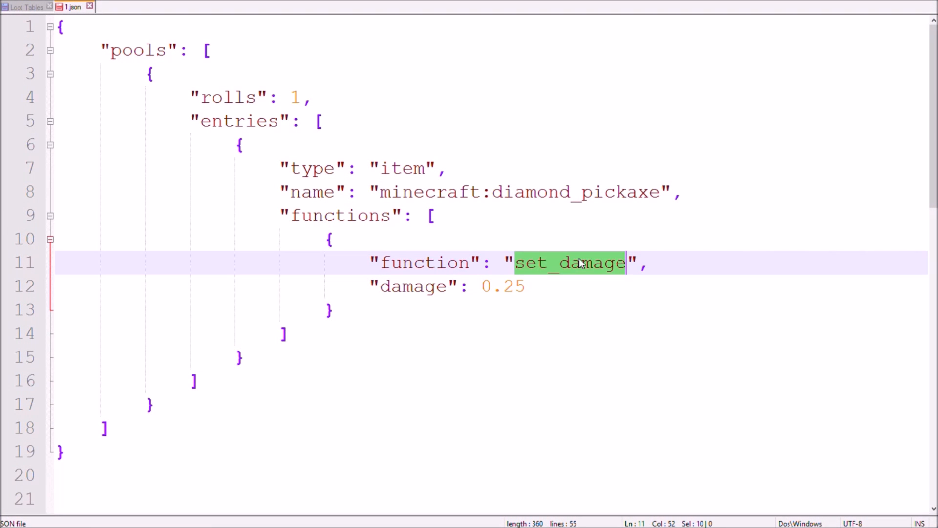
{"action": "type", "text": "enchant_with_levels"}
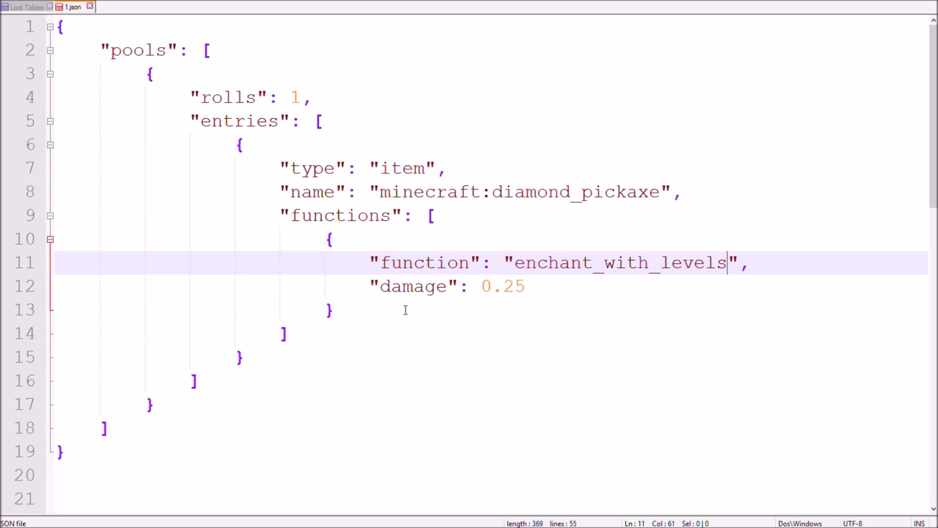
{"action": "type", "text": "le"}
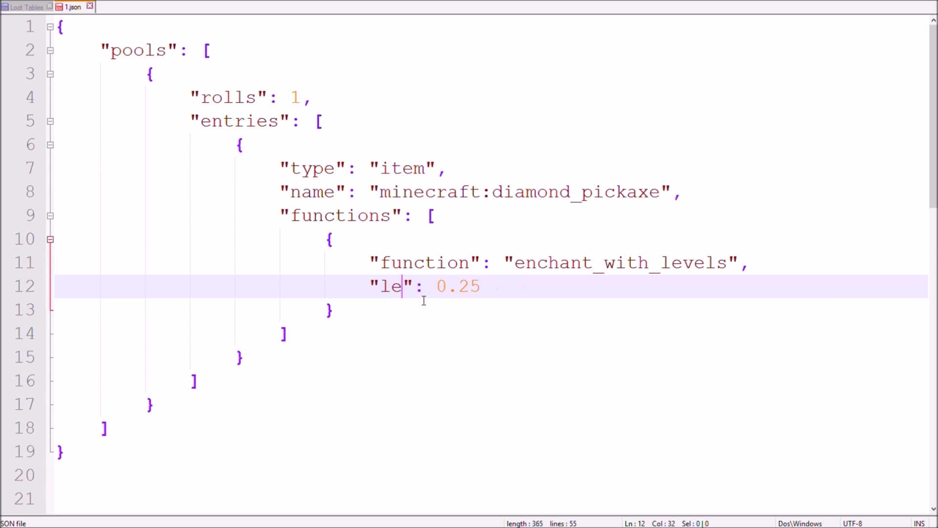
{"action": "type", "text": "vels"}
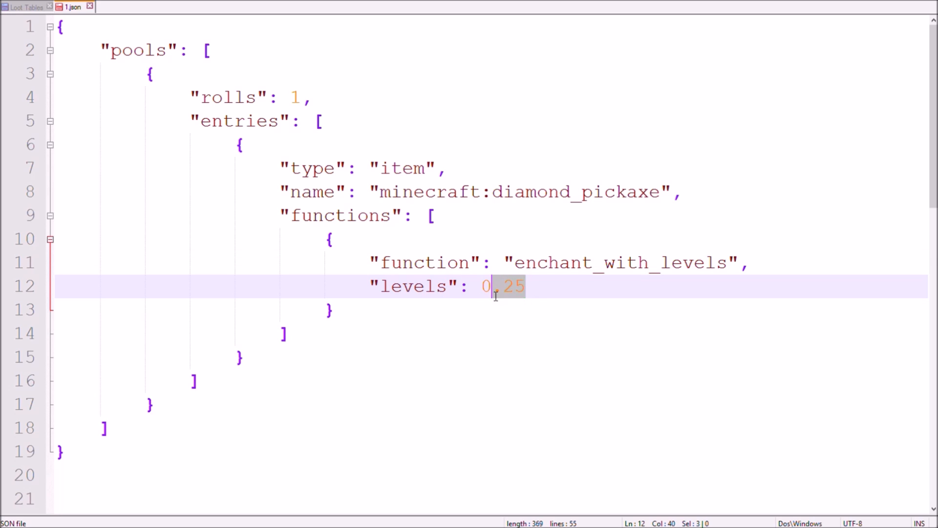
{"action": "type", "text": "15"}
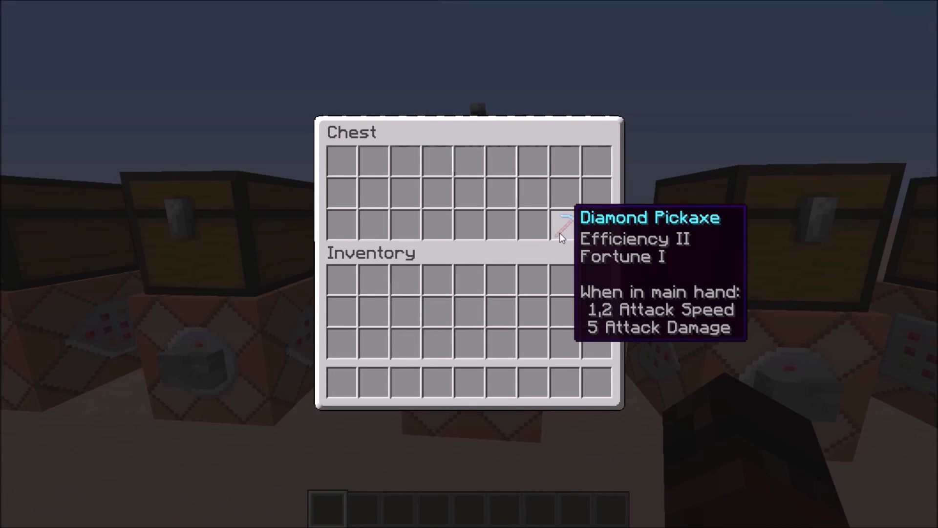
{"action": "mouse_move", "coordinate": [346, 224]}
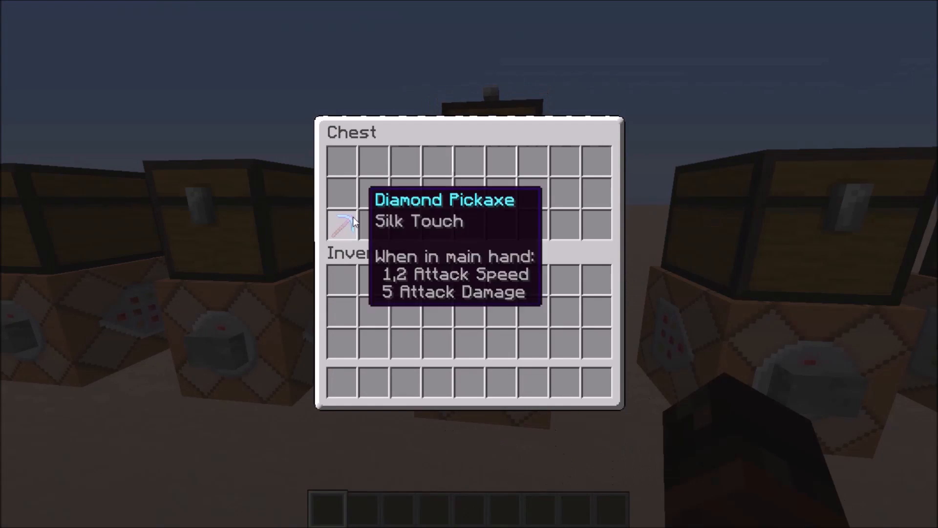
Read the enchantments on the pickaxes in two test chests.
{"action": "key", "text": "Escape"}
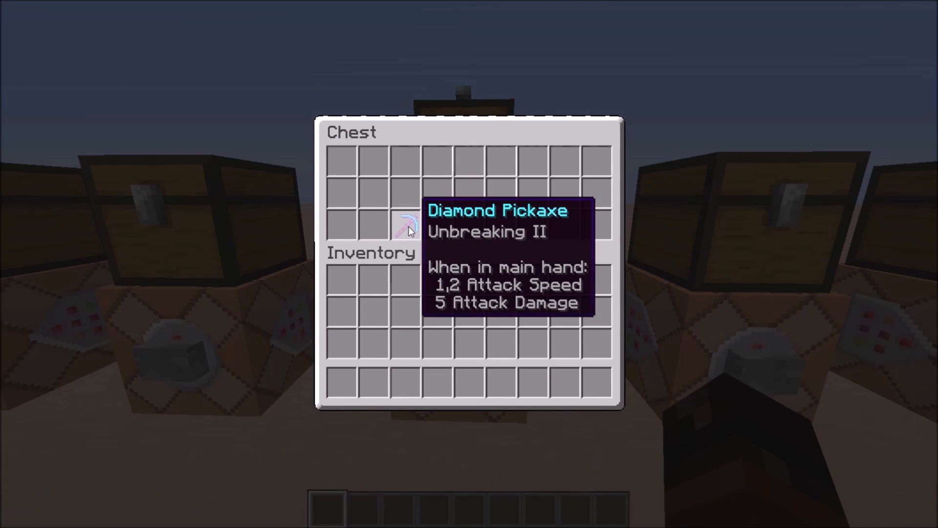
{"action": "key", "text": "Escape"}
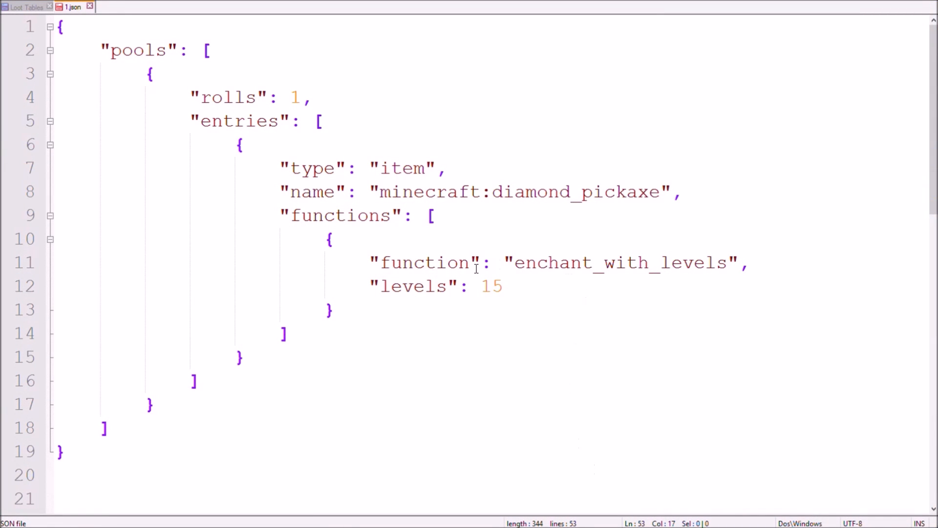
Set levels to 50, add treasure "true", and check the chest's pickaxe.
{"action": "double_click", "coordinate": [491, 286]}
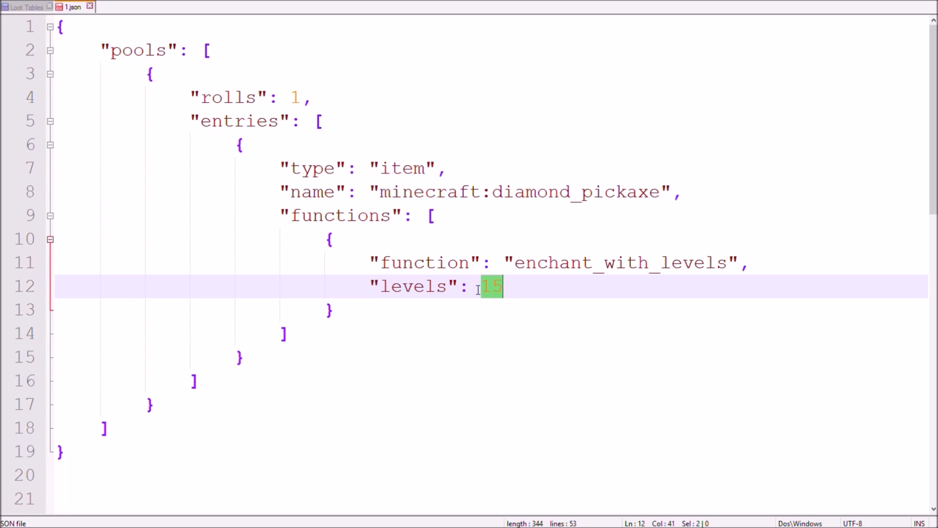
{"action": "type", "text": "50,"}
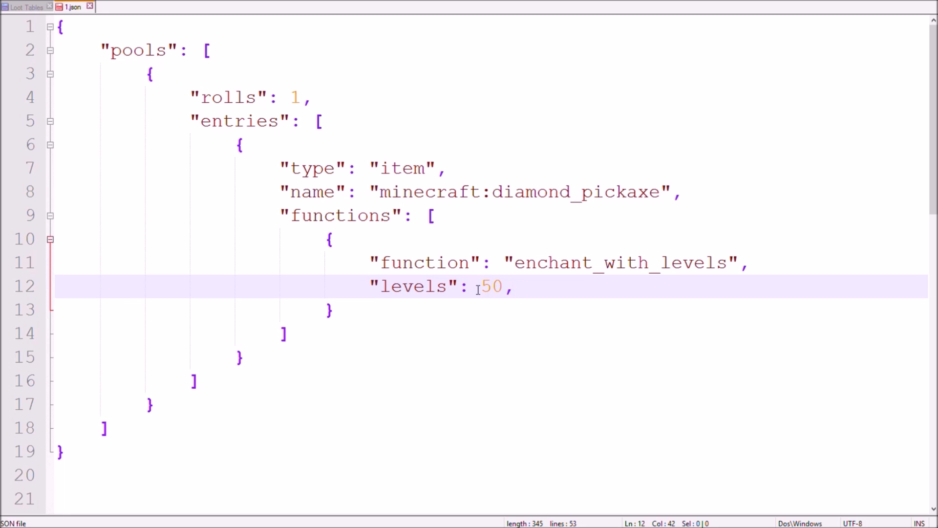
{"action": "type", "text": "\"treasure\""}
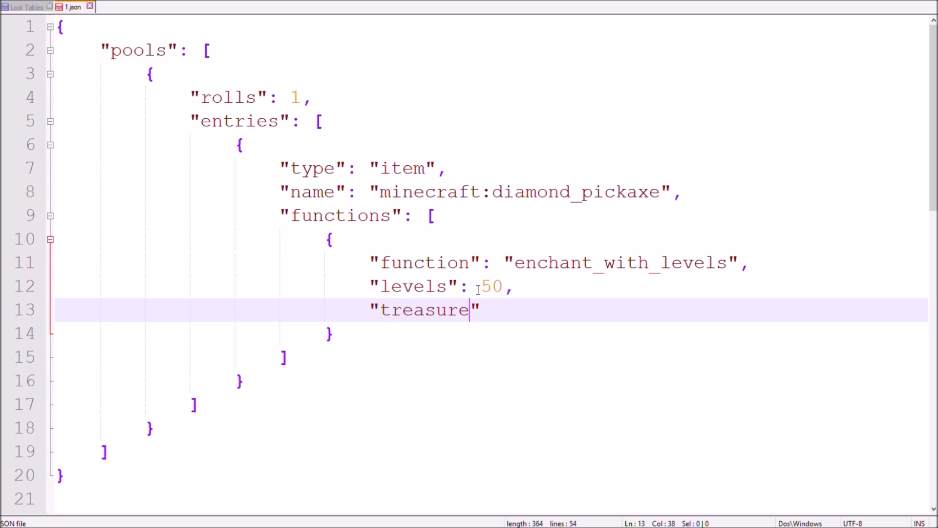
{"action": "type", "text": ": \"\""}
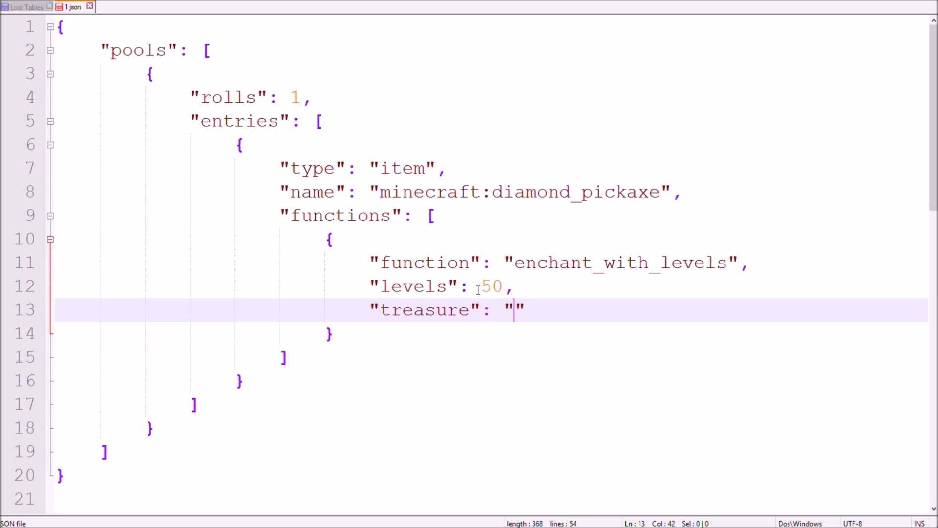
{"action": "type", "text": "tru"}
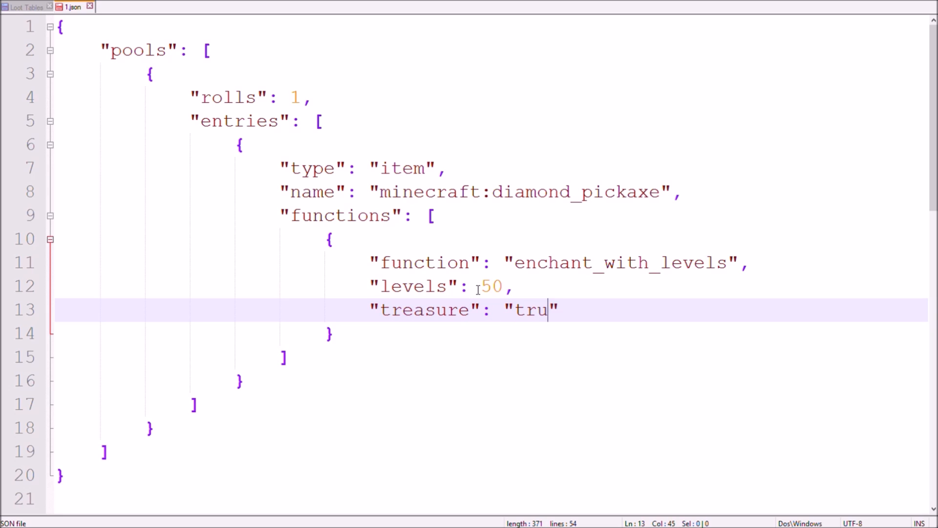
{"action": "type", "text": "e"}
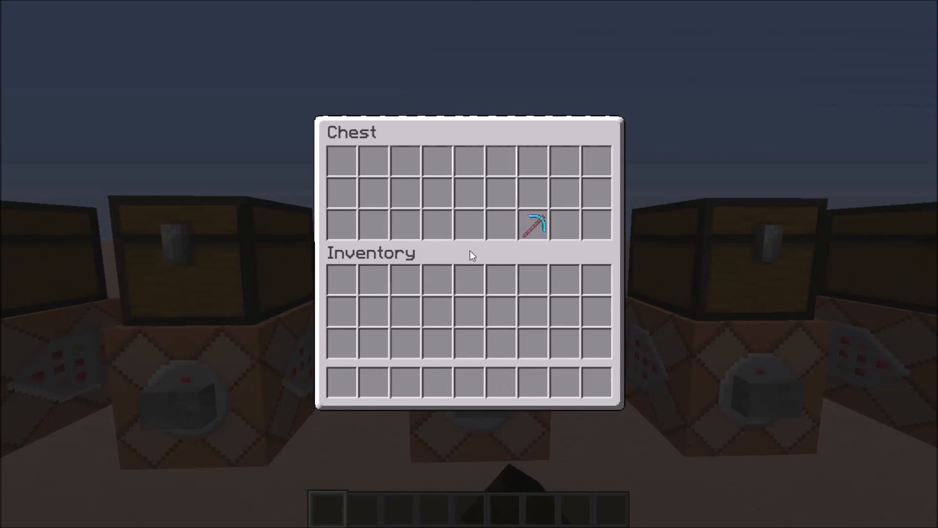
{"action": "key", "text": "Escape"}
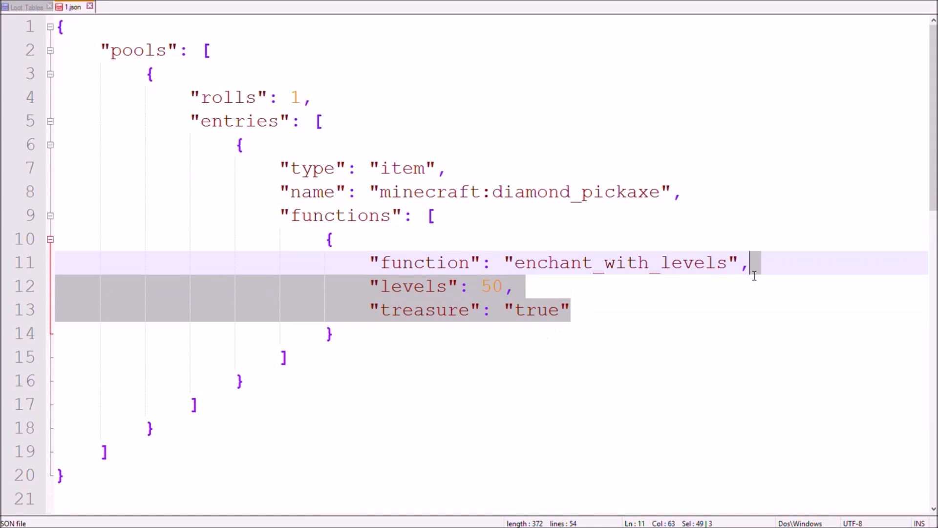
Delete the levels and treasure lines and rename the function to enchant_randomly.
{"action": "key", "text": "Delete"}
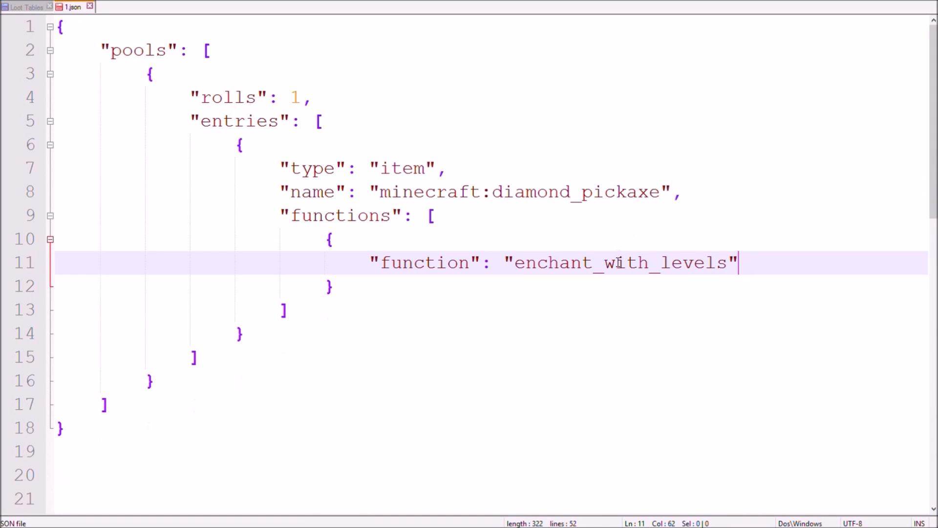
{"action": "type", "text": "enchant_randomly"}
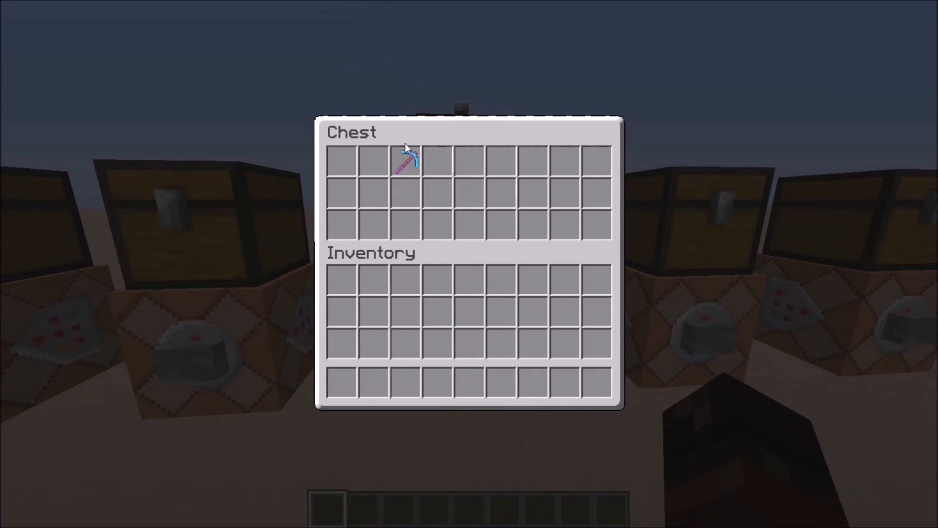
Regenerate the test chest, confirm an Efficiency III diamond pickaxe, and return to Notepad++.
{"action": "key", "text": "Escape"}
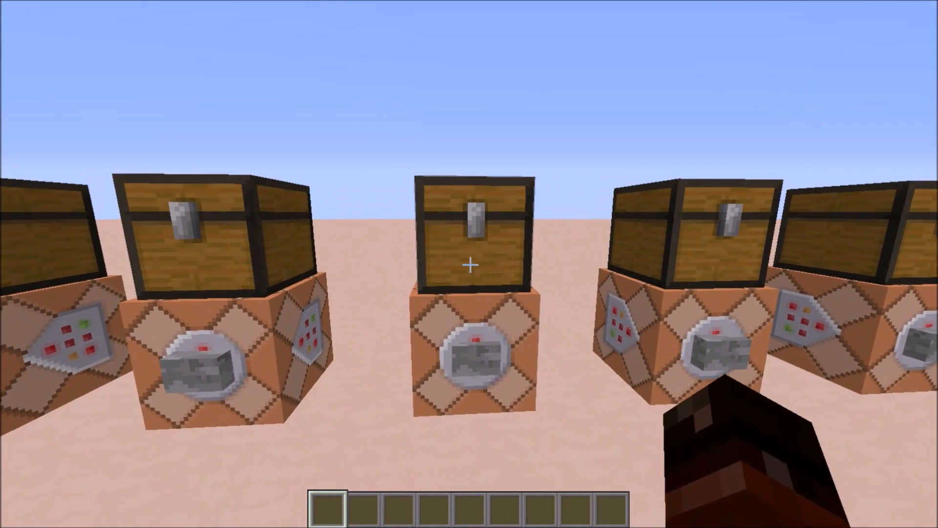
{"action": "mouse_move", "coordinate": [469, 264]}
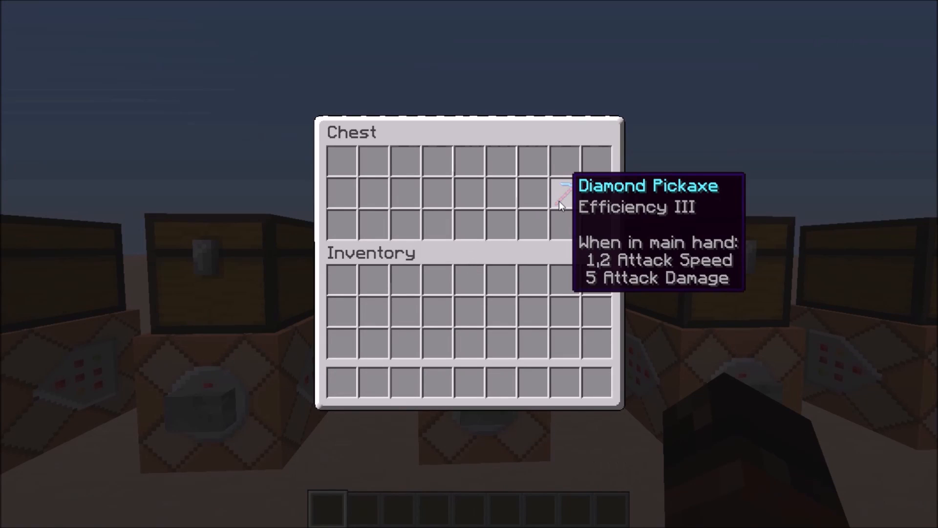
{"action": "key", "text": "alt+tab"}
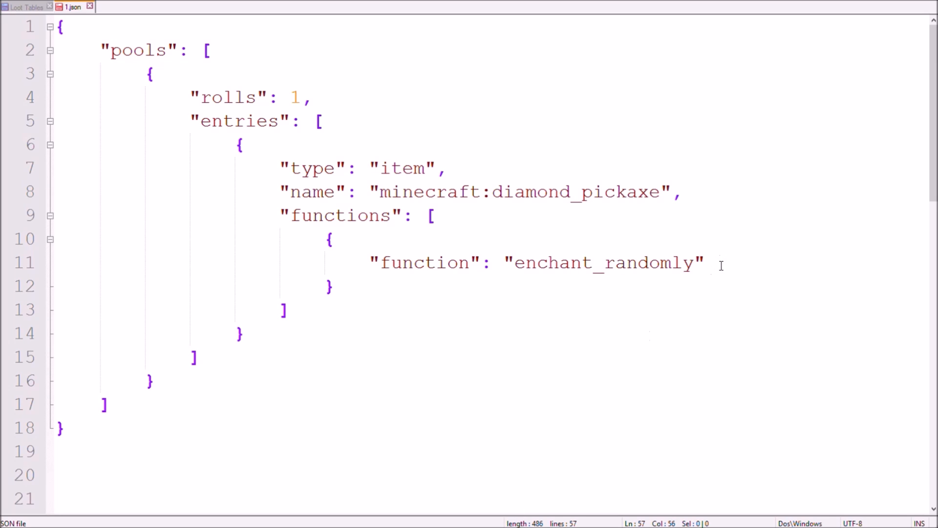
Add an "enchantments" array to enchant_randomly, entering "sharpness" as the first name.
{"action": "key", "text": "enter"}
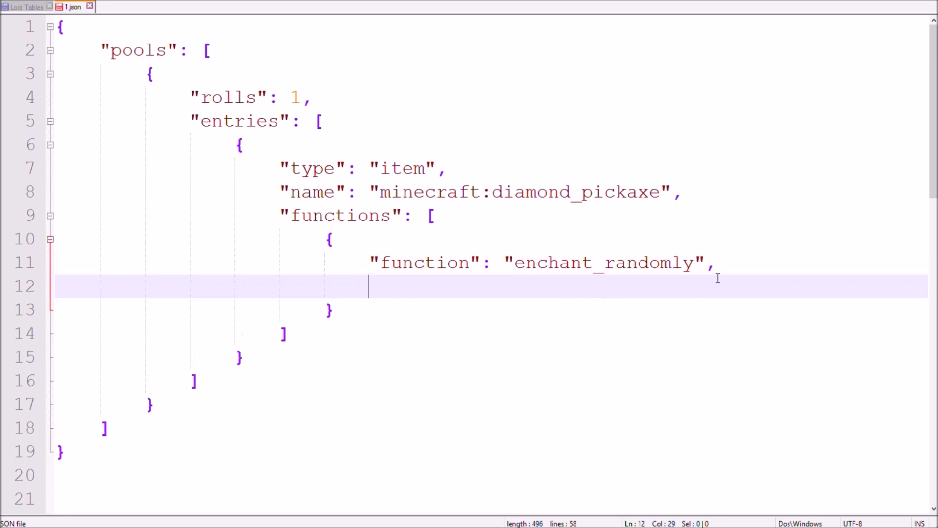
{"action": "type", "text": "\"en\""}
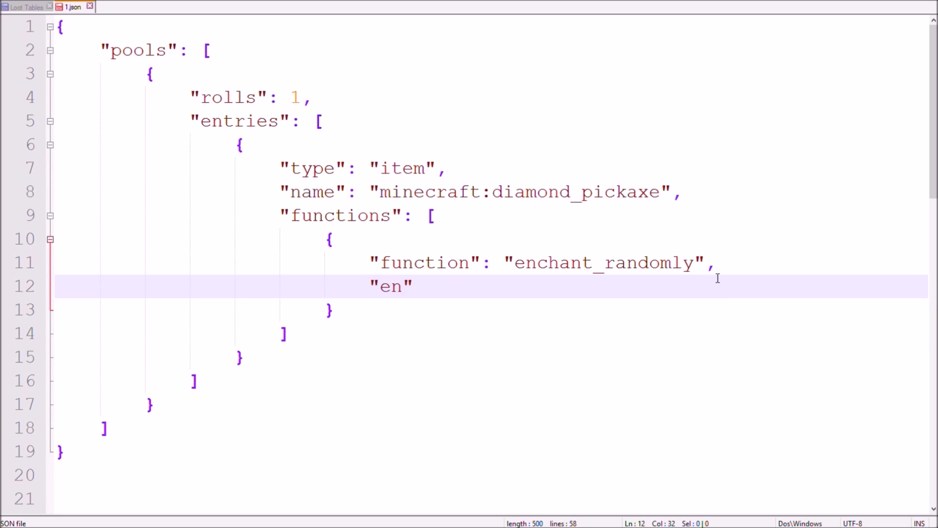
{"action": "type", "text": "chantments\""}
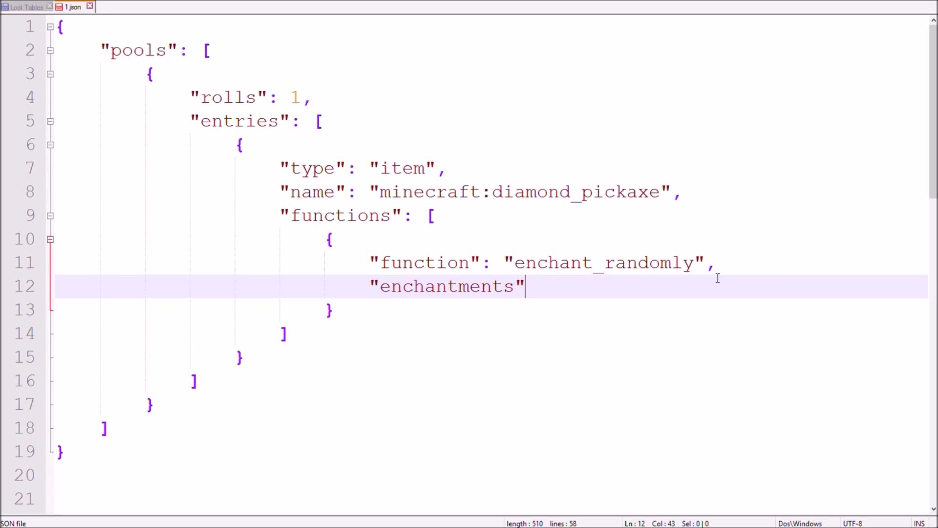
{"action": "type", "text": ": []"}
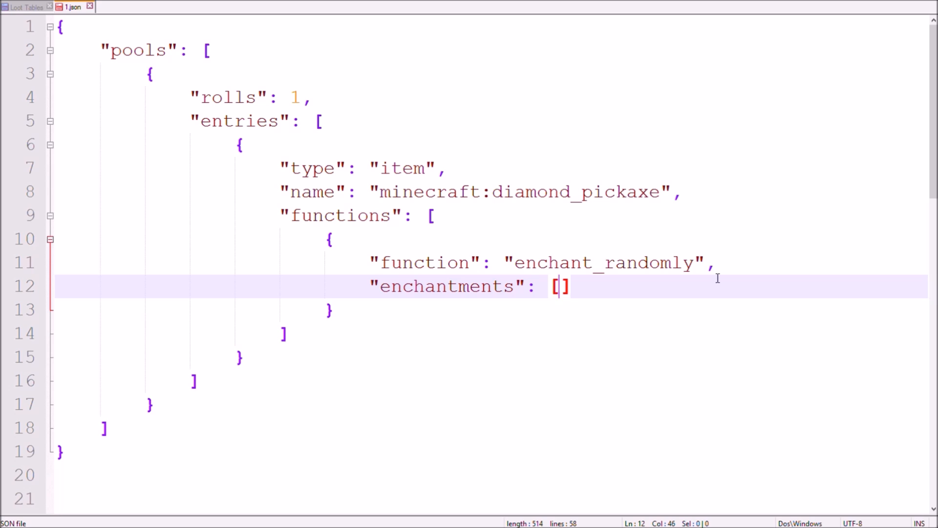
{"action": "key", "text": "Enter"}
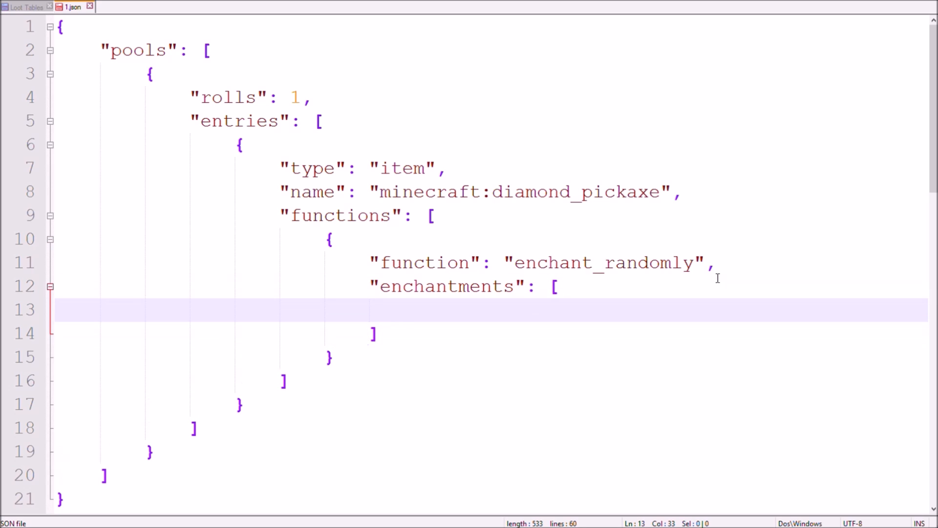
{"action": "type", "text": "\"sharpness\""}
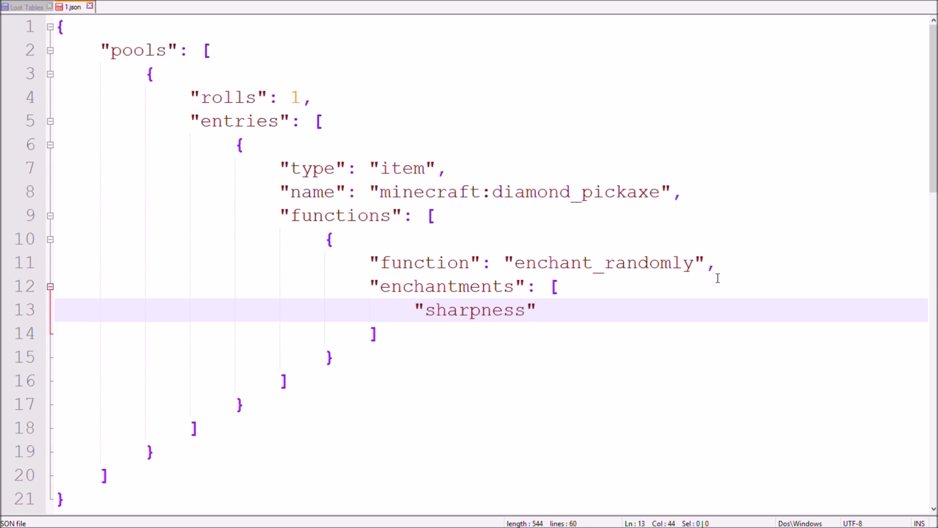
{"action": "type", "text": ","}
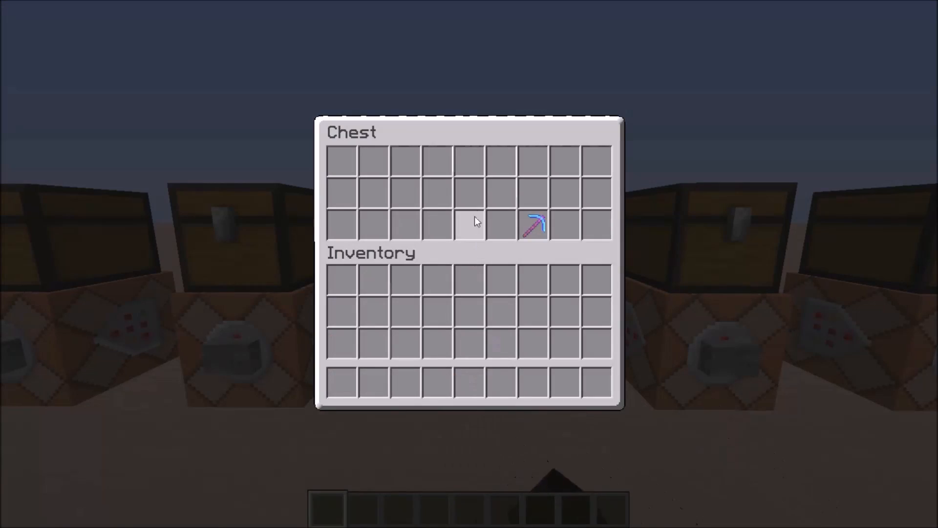
{"action": "key", "text": "Escape"}
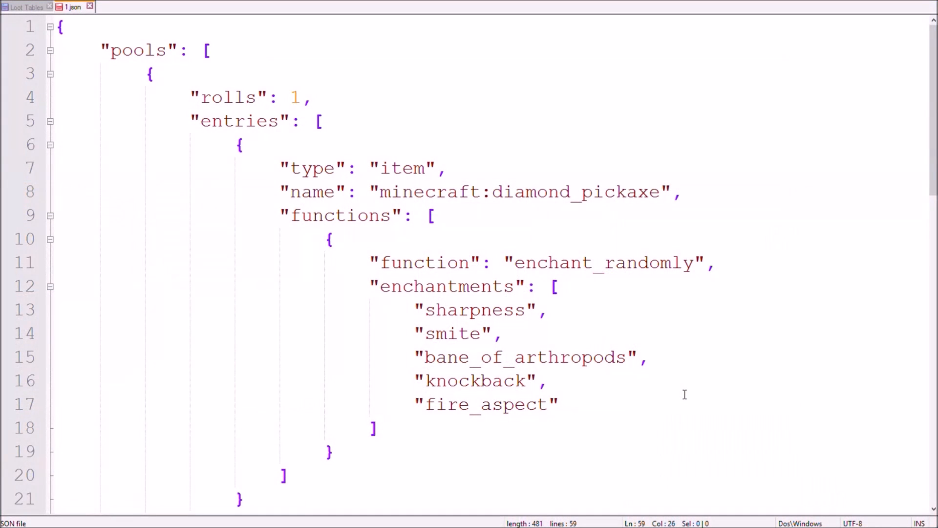
Swap diamond_pickaxe for cobblestone, delete the enchantments list, and rename the function furnace_smelt.
{"action": "double_click", "coordinate": [574, 191]}
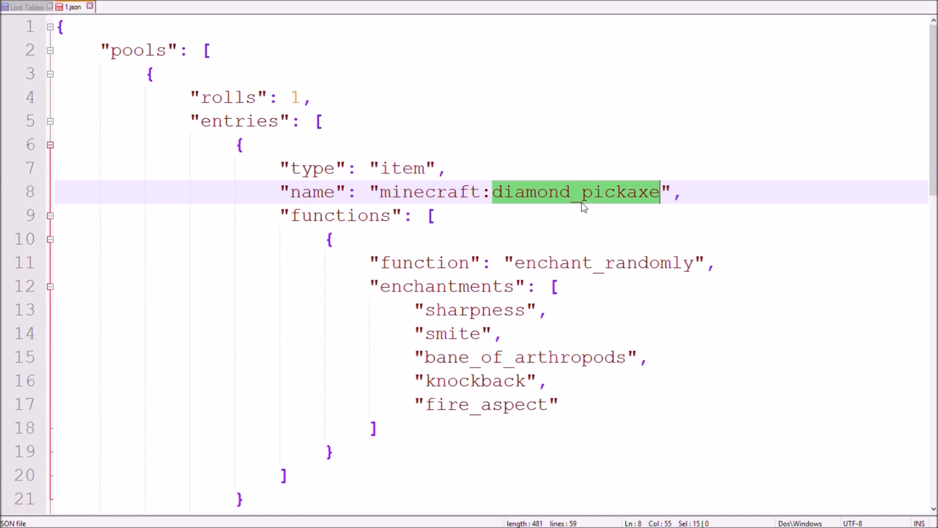
{"action": "type", "text": "cobblestone"}
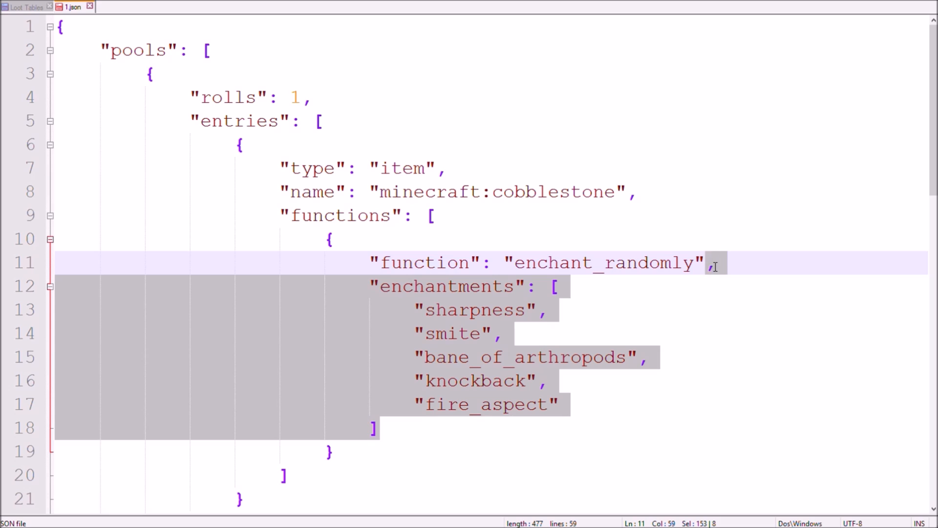
{"action": "key", "text": "Delete"}
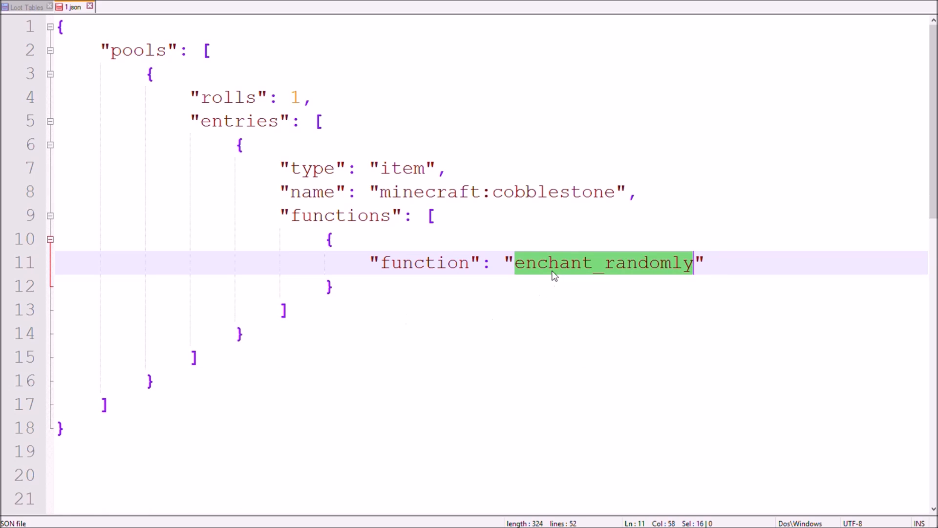
{"action": "type", "text": "furnace_smelt"}
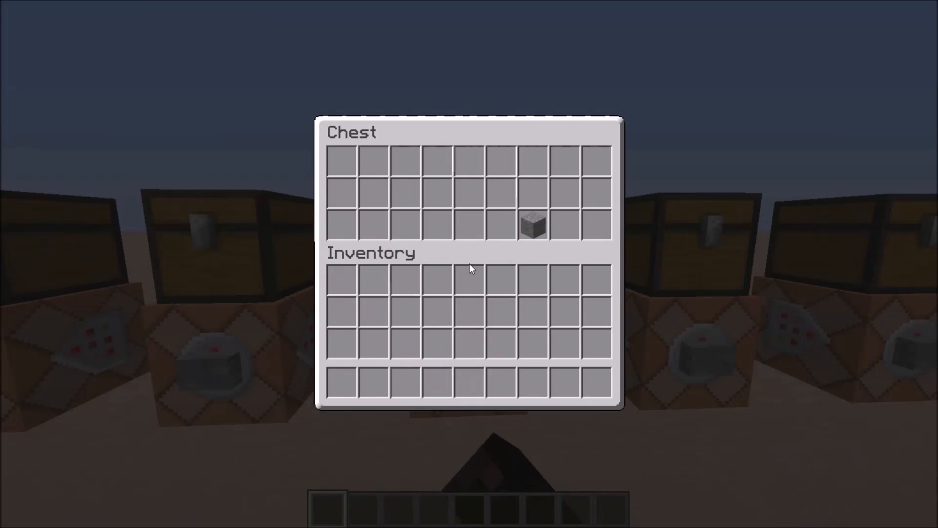
{"action": "mouse_move", "coordinate": [536, 230]}
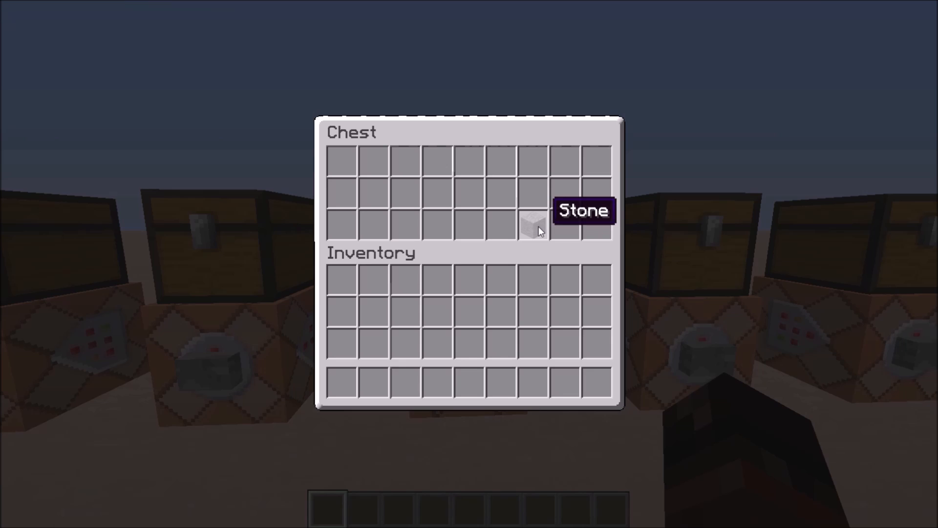
Close the chest after seeing the cobblestone drop as smelted Stone.
{"action": "key", "text": "Escape"}
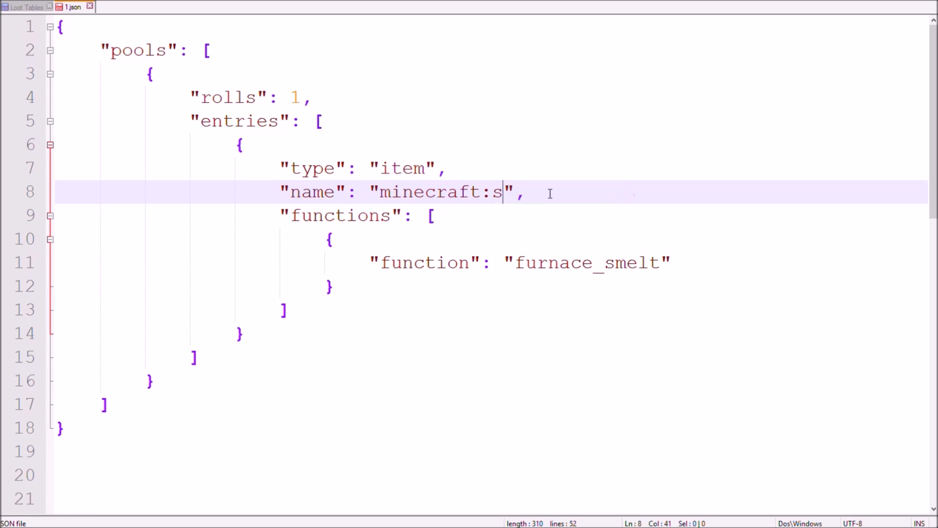
Change the item to stick with a set_nbt function and an empty "tag" value.
{"action": "type", "text": "tick"}
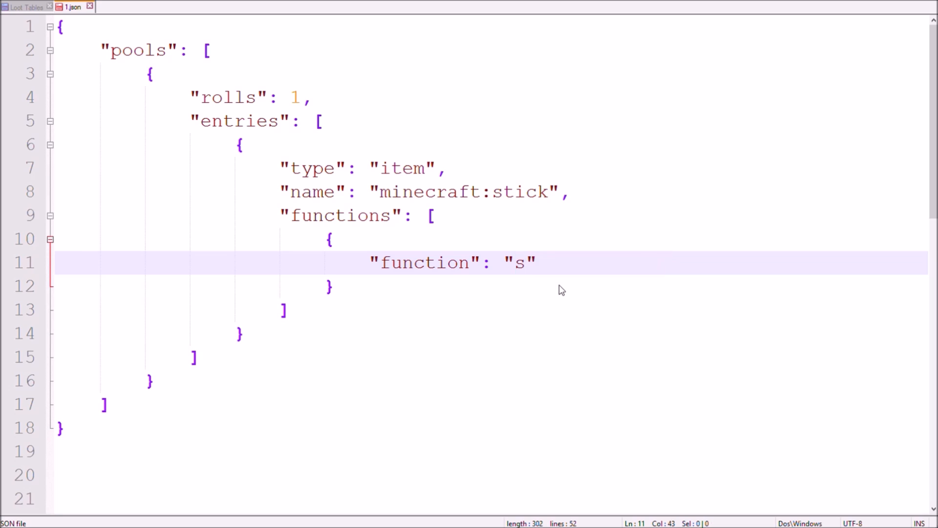
{"action": "type", "text": "et_nbt"}
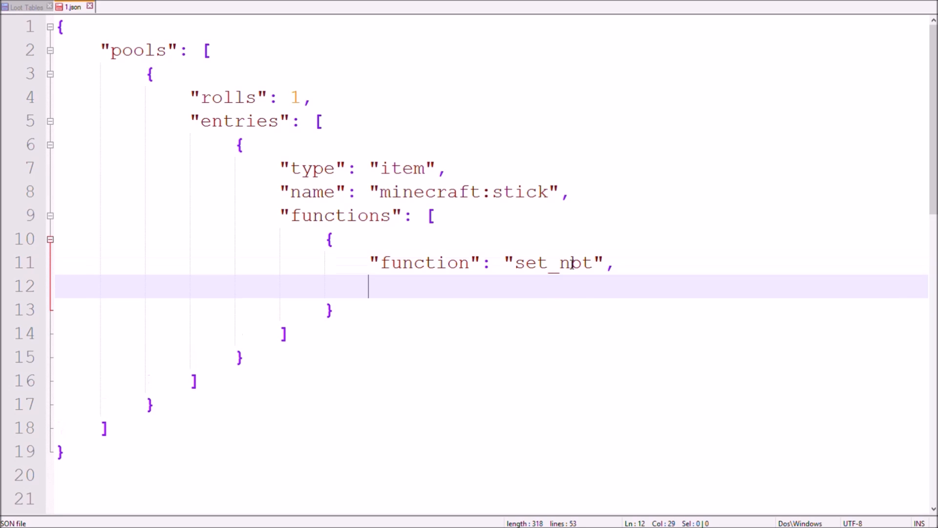
{"action": "type", "text": "\"\""}
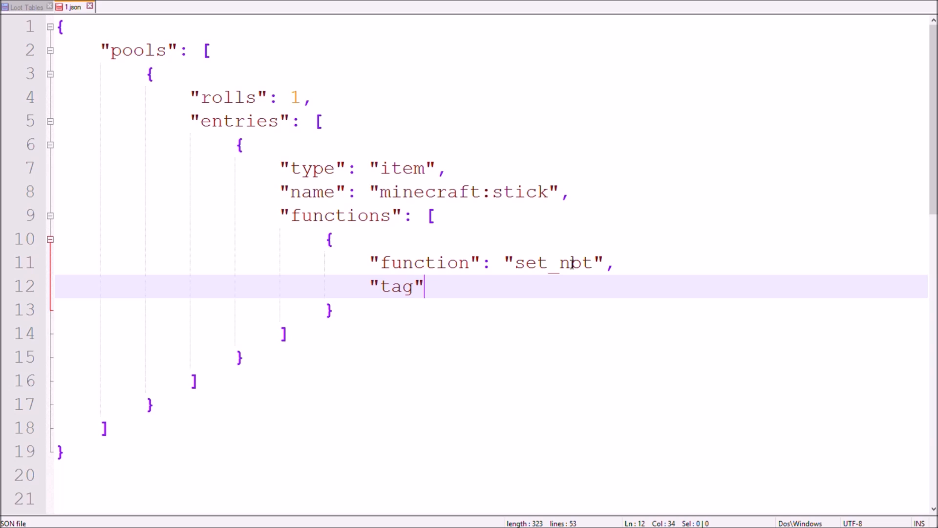
{"action": "type", "text": ":"}
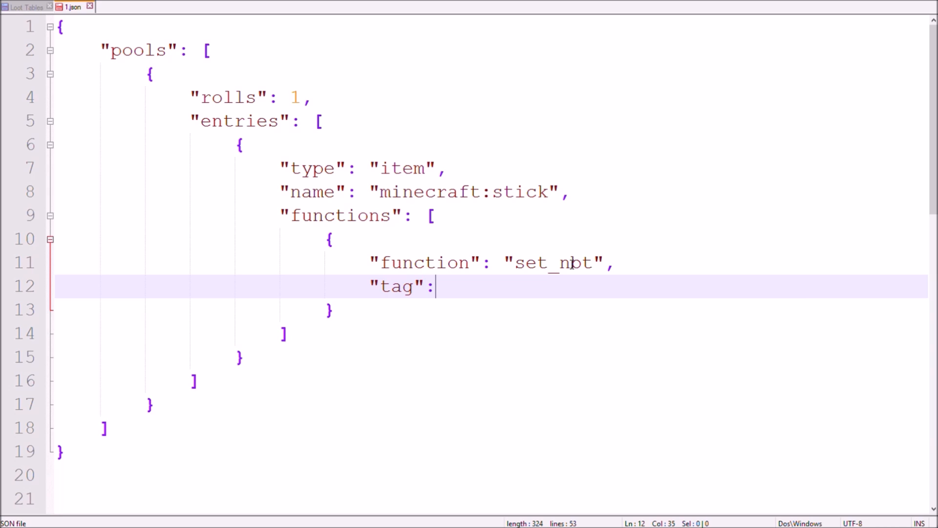
{"action": "type", "text": "\"\""}
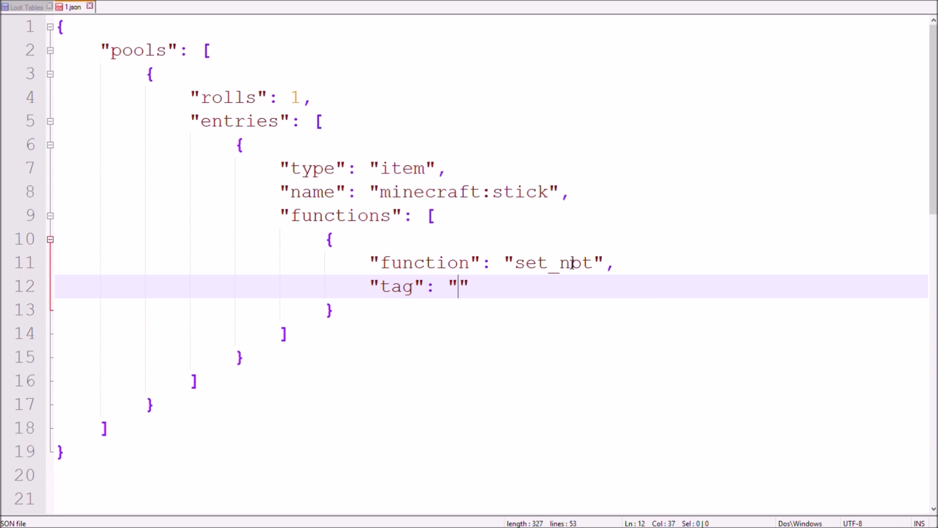
{"action": "type", "text": "{}"}
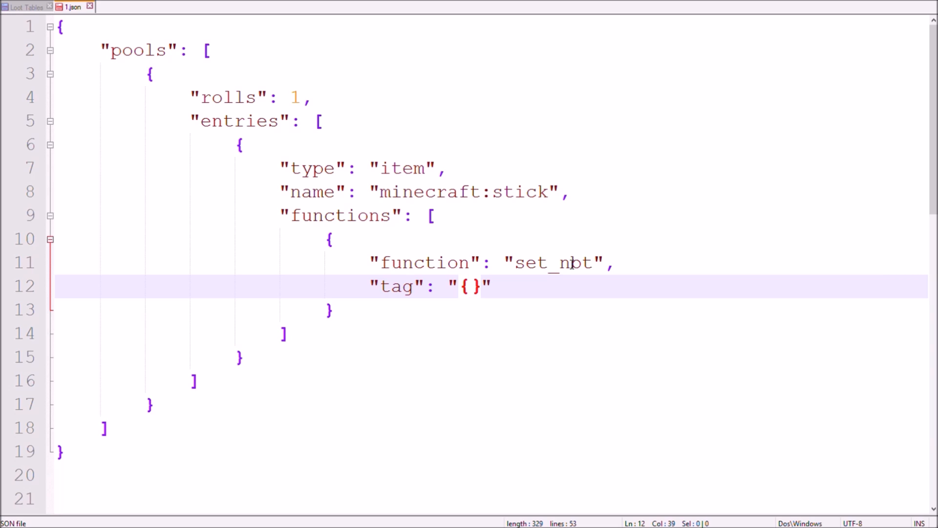
Fill the tag with {display:{Name:\"Super Stick\"}}, fixing a mistyped bracket.
{"action": "type", "text": "display"}
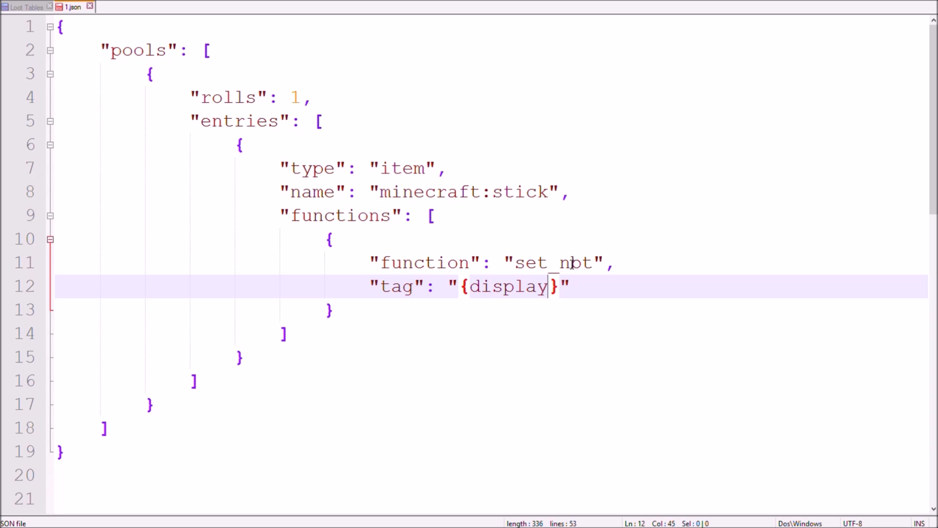
{"action": "type", "text": ":{]"}
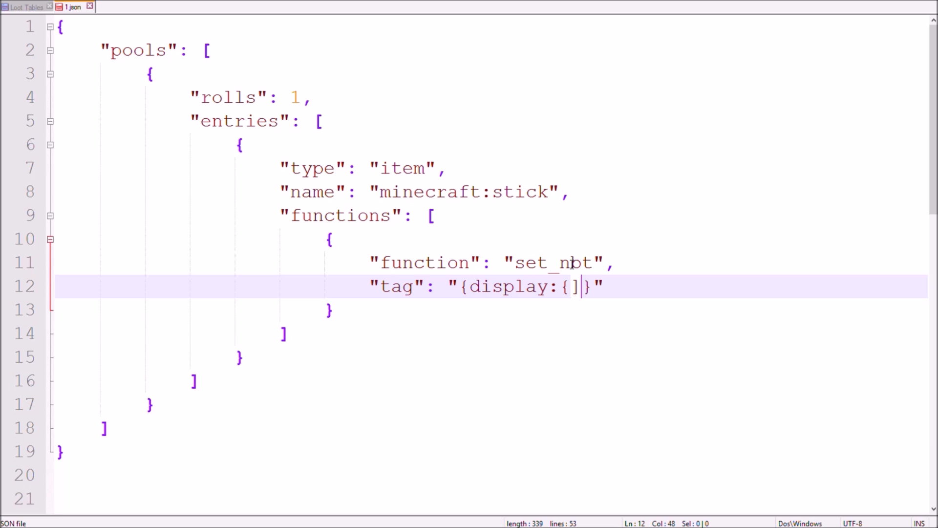
{"action": "key", "text": "Backspace"}
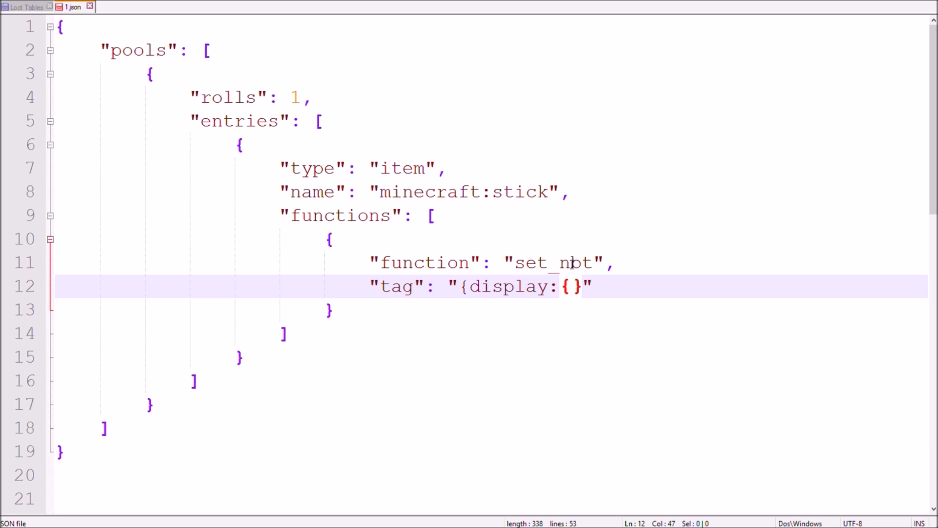
{"action": "type", "text": "Name}"}
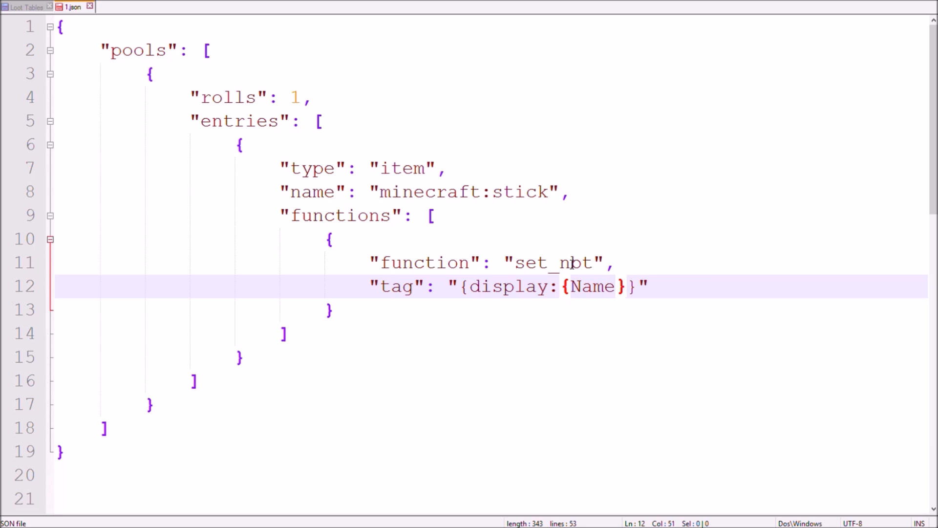
{"action": "type", "text": ":\\"}
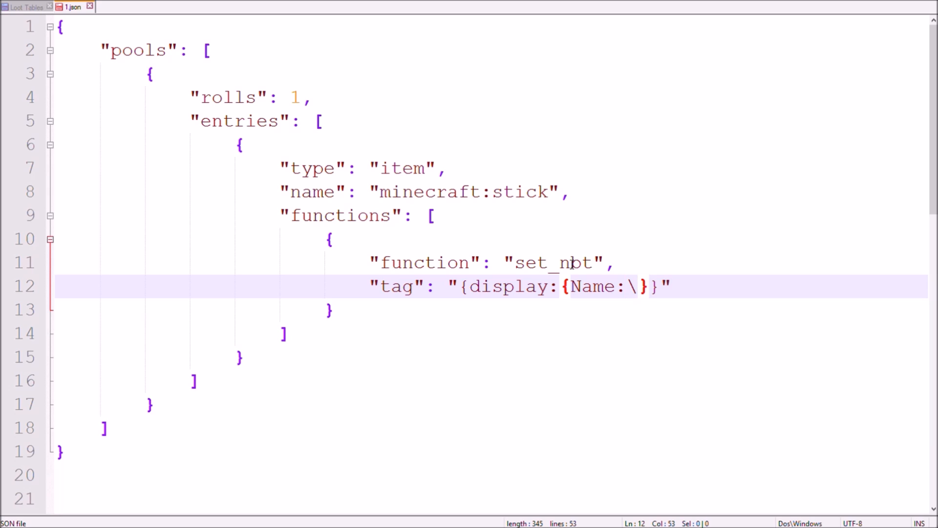
{"action": "type", "text": "\\\""}
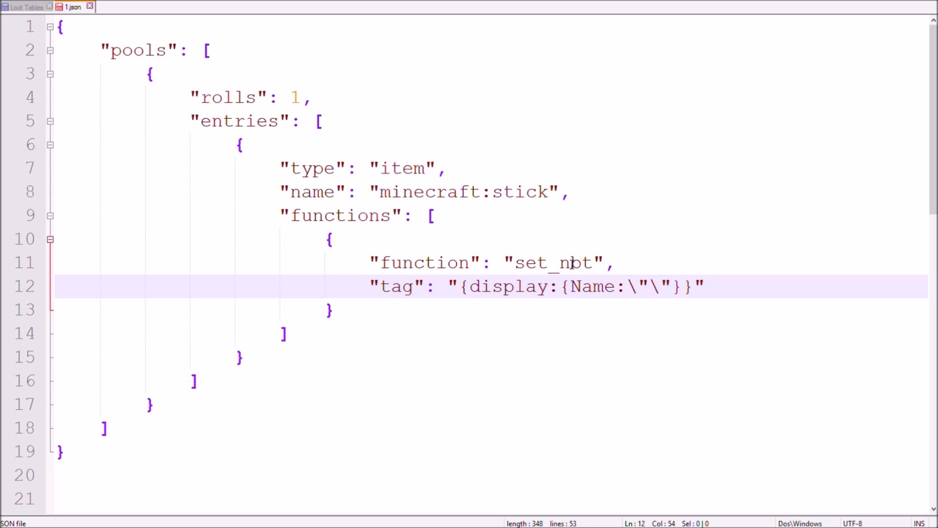
{"action": "type", "text": "Super St"}
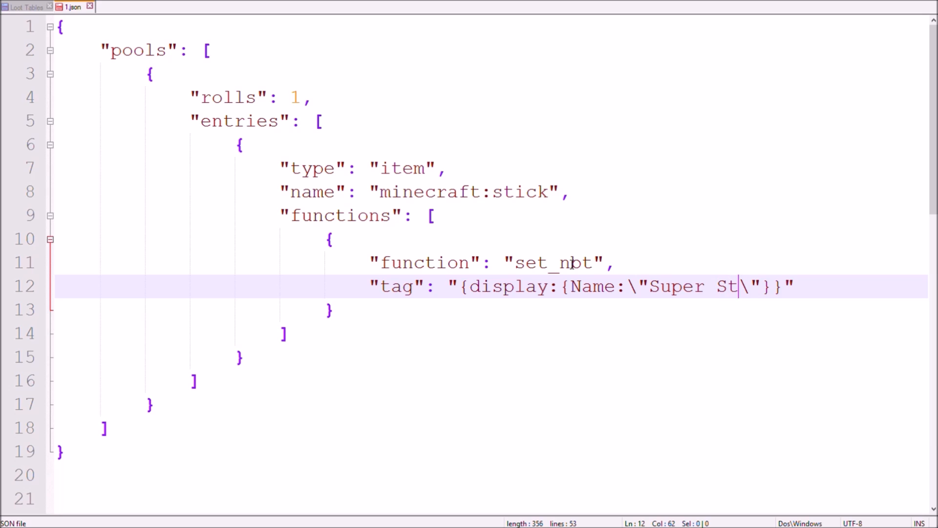
{"action": "type", "text": "ick"}
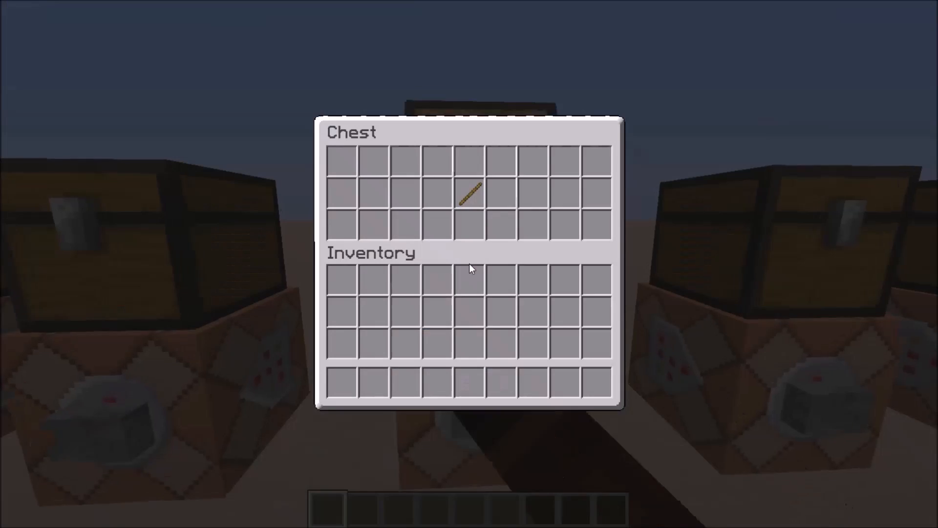
{"action": "mouse_move", "coordinate": [460, 188]}
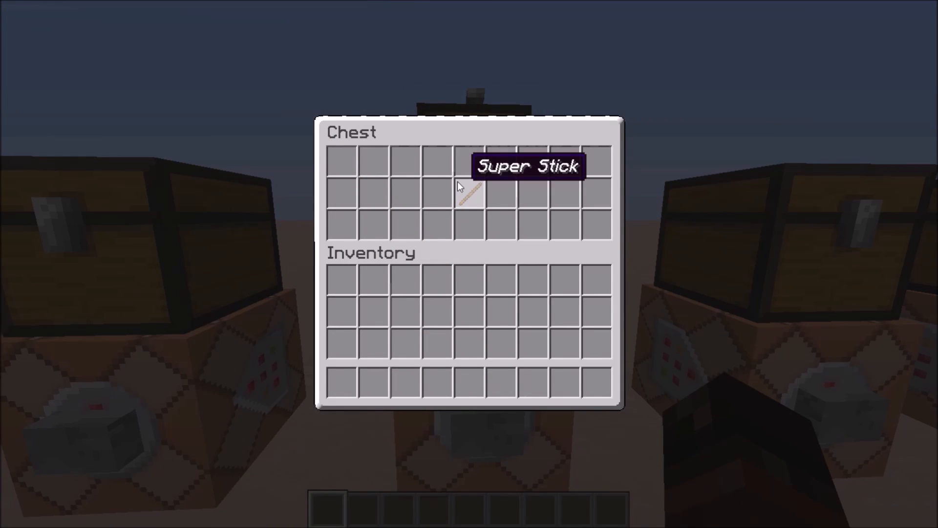
Close the chest after seeing the stick named Super Stick.
{"action": "key", "text": "Escape"}
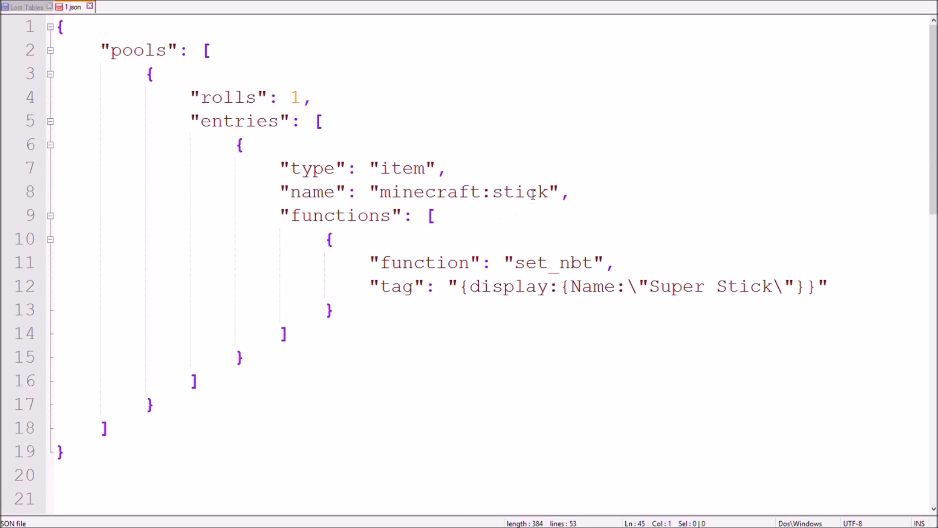
Change the item to chest with a BlockEntityTag LootTable of "tutorial:functions".
{"action": "double_click", "coordinate": [520, 192]}
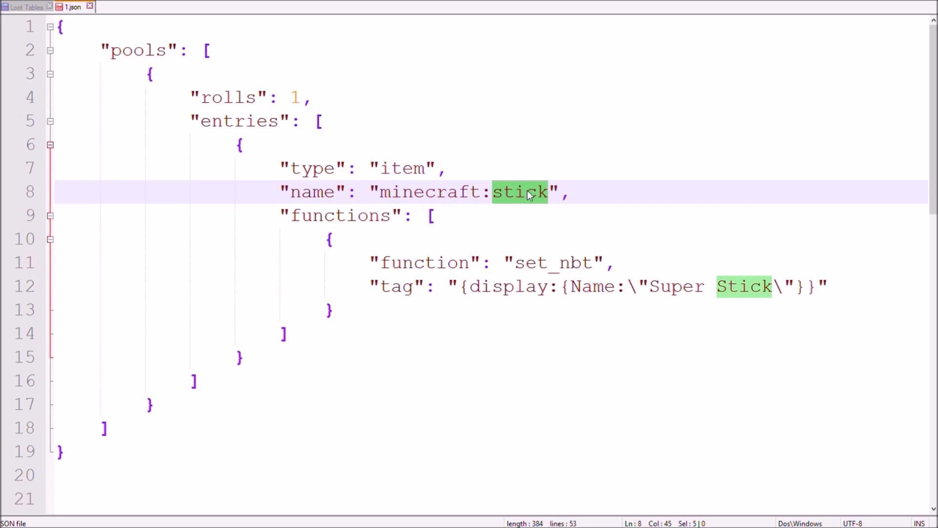
{"action": "type", "text": "chest"}
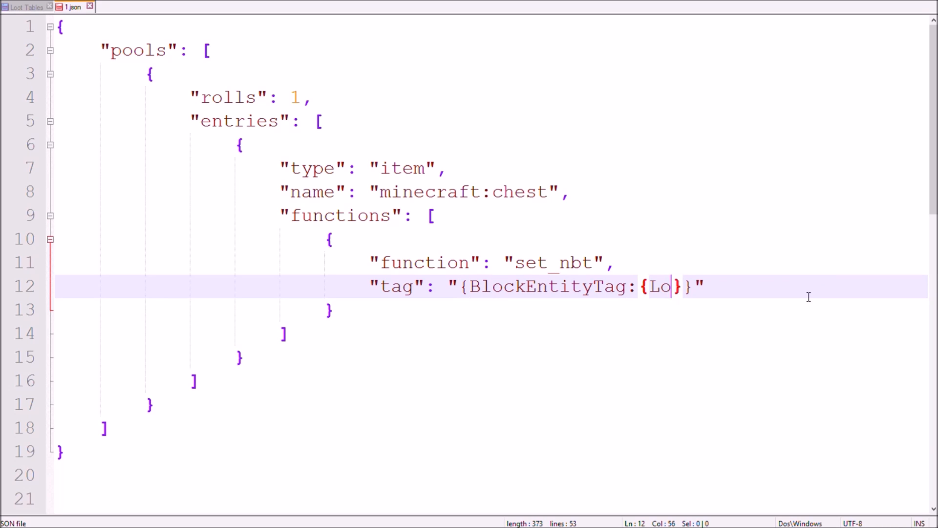
{"action": "type", "text": "otTable:\\\"tutorial\\"}
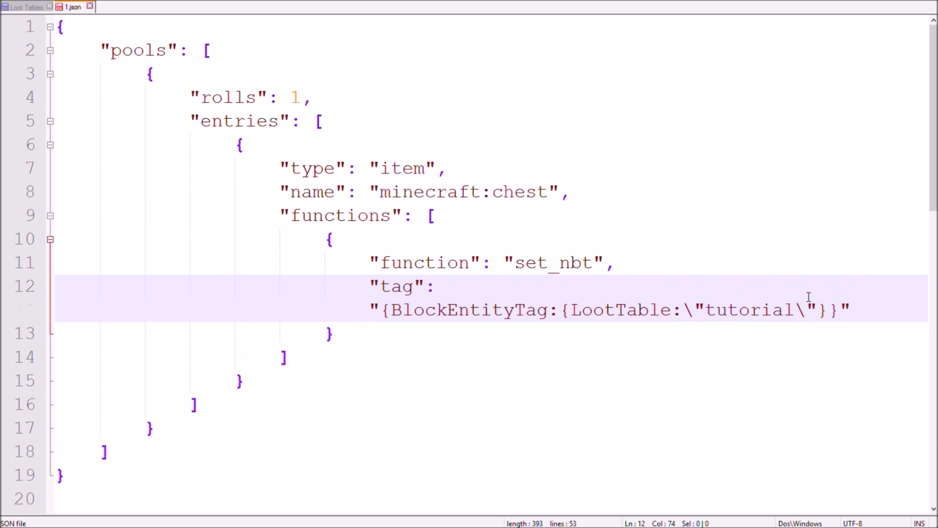
{"action": "type", "text": ":functions"}
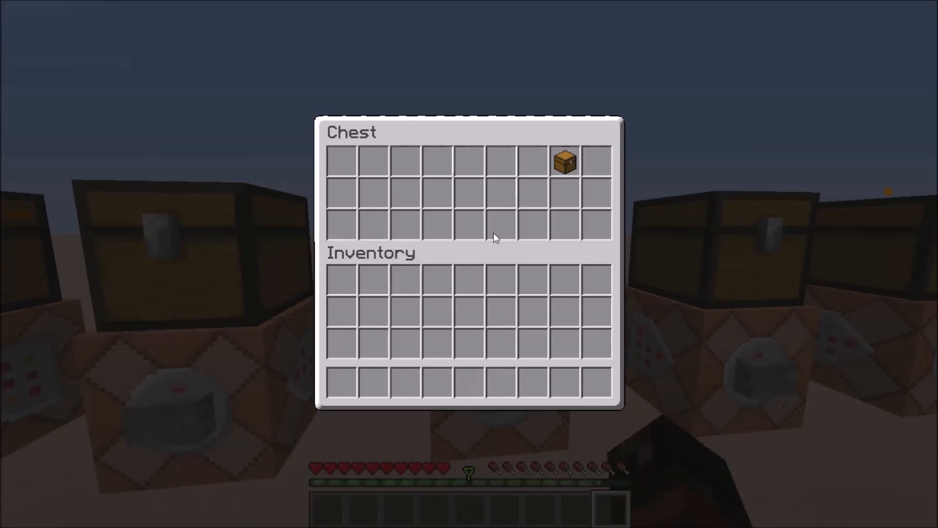
Close the test chest and place the looted chest item in the world.
{"action": "key", "text": "Escape"}
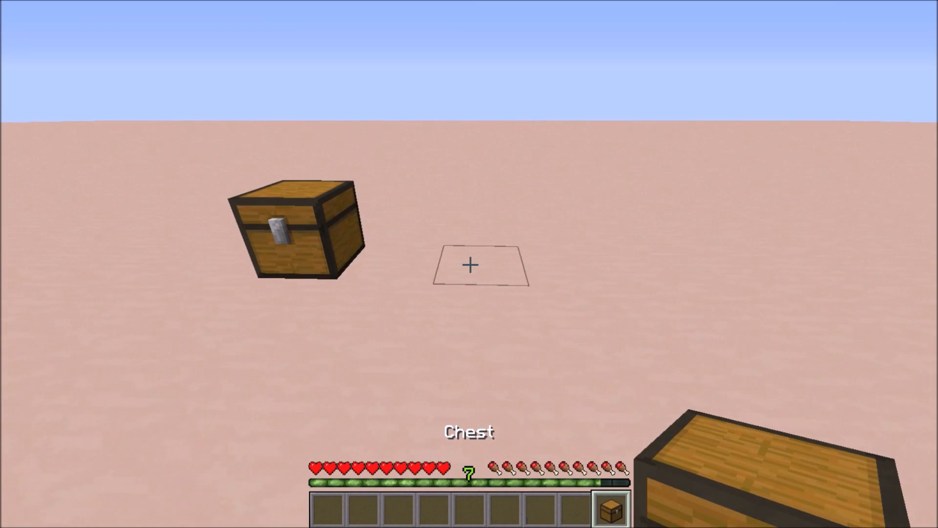
{"action": "right_click", "coordinate": [296, 230]}
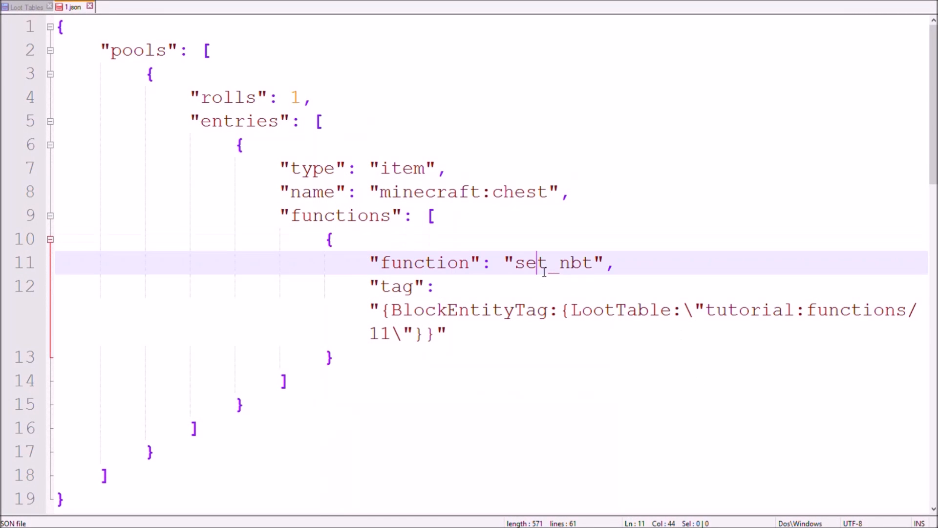
Rename the function to set_attributes and the tag key to an empty modifiers object.
{"action": "type", "text": "set_attributes"}
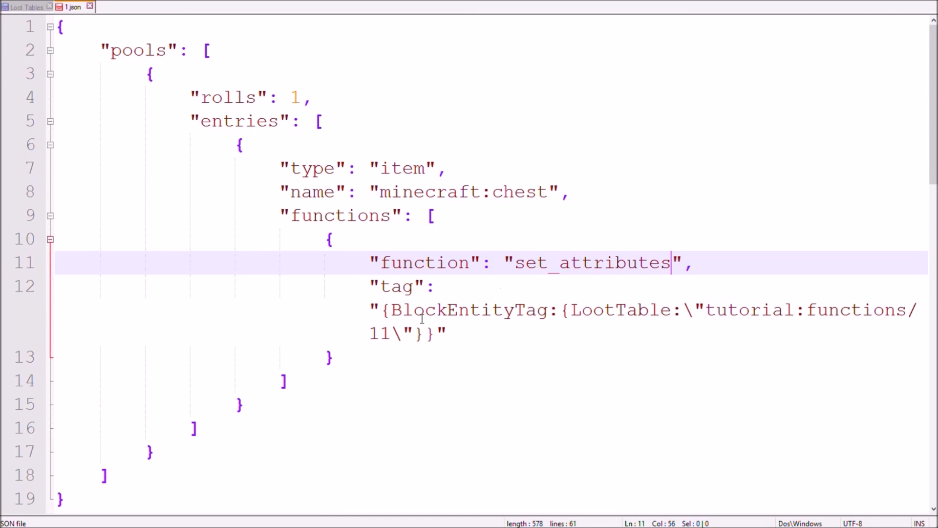
{"action": "left_click", "coordinate": [392, 286]}
{"action": "type", "text": "mo"}
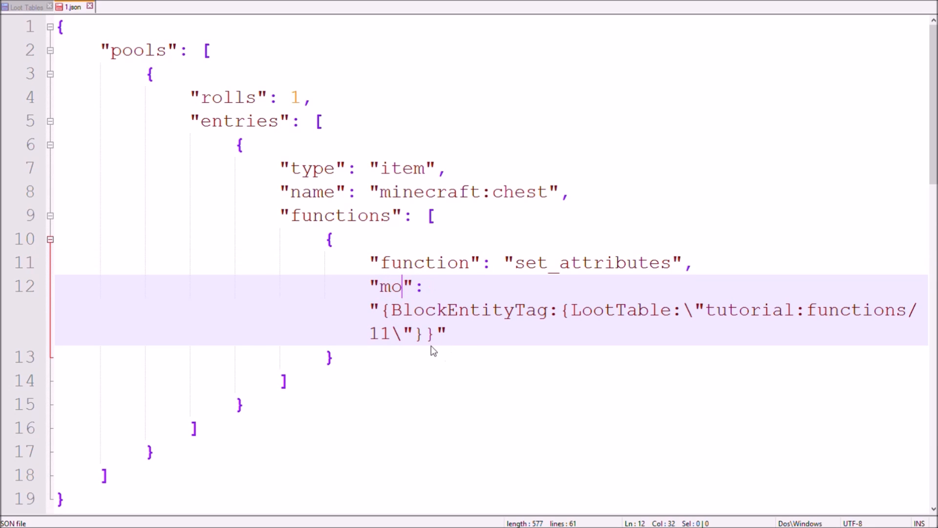
{"action": "type", "text": "difiers\": ["}
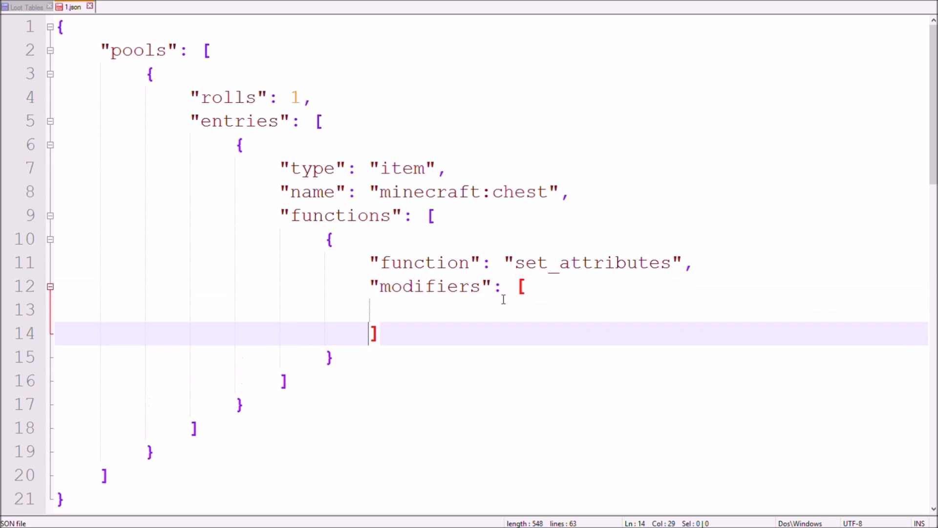
{"action": "type", "text": "{}"}
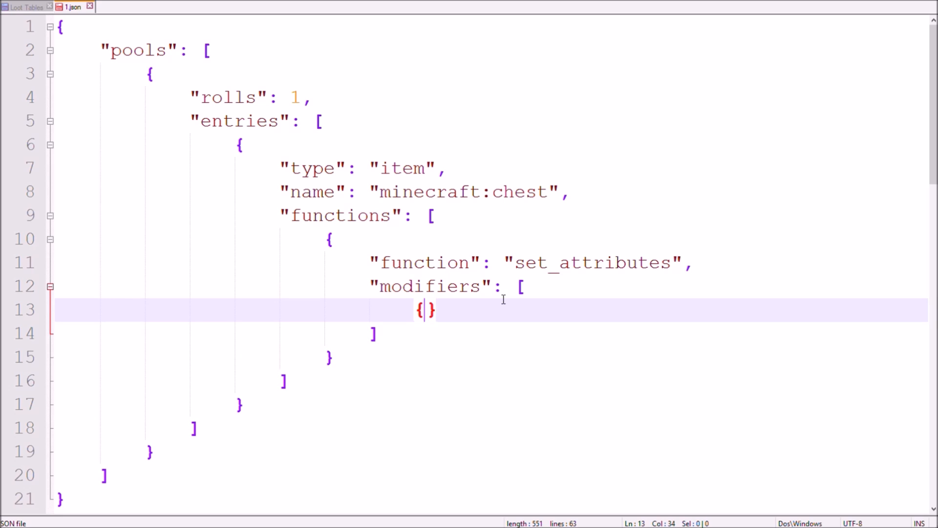
{"action": "key", "text": "Enter"}
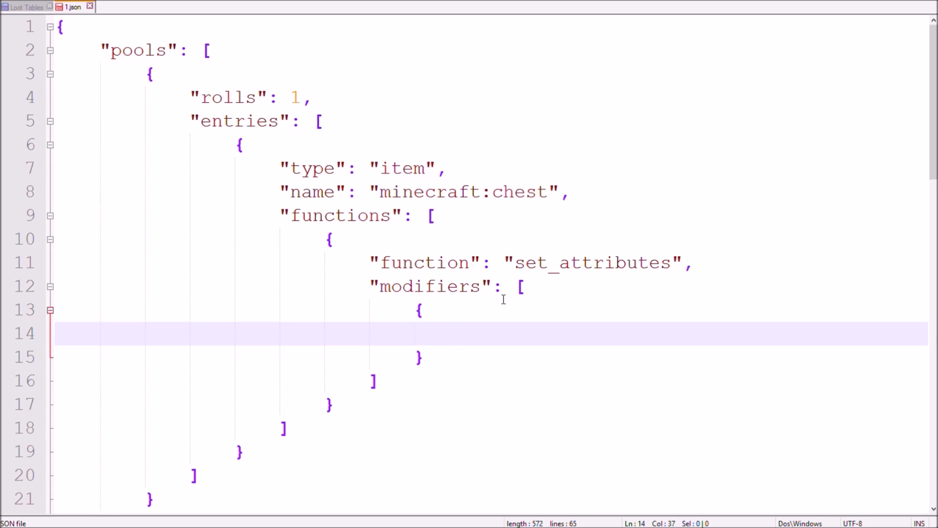
Add the modifier attribute generic.armor with name "Armor".
{"action": "type", "text": "\"at\""}
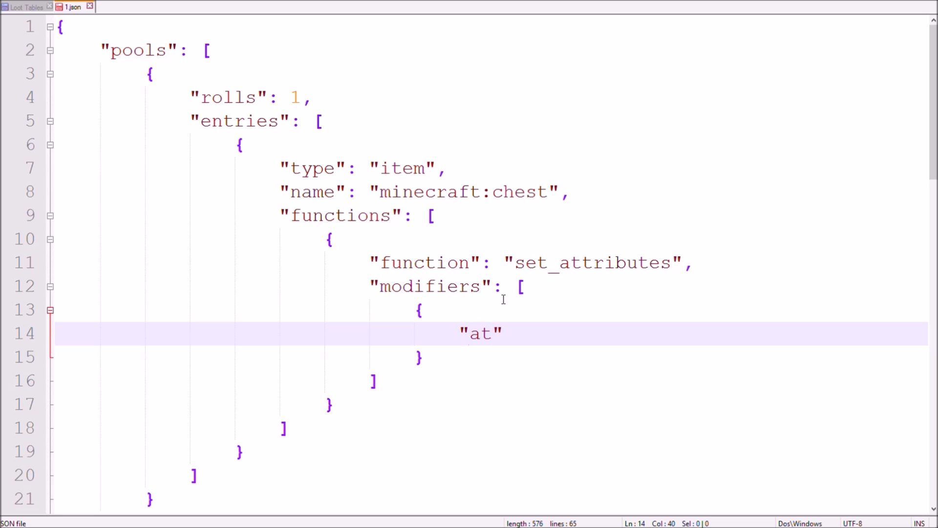
{"action": "type", "text": "tribute\":"}
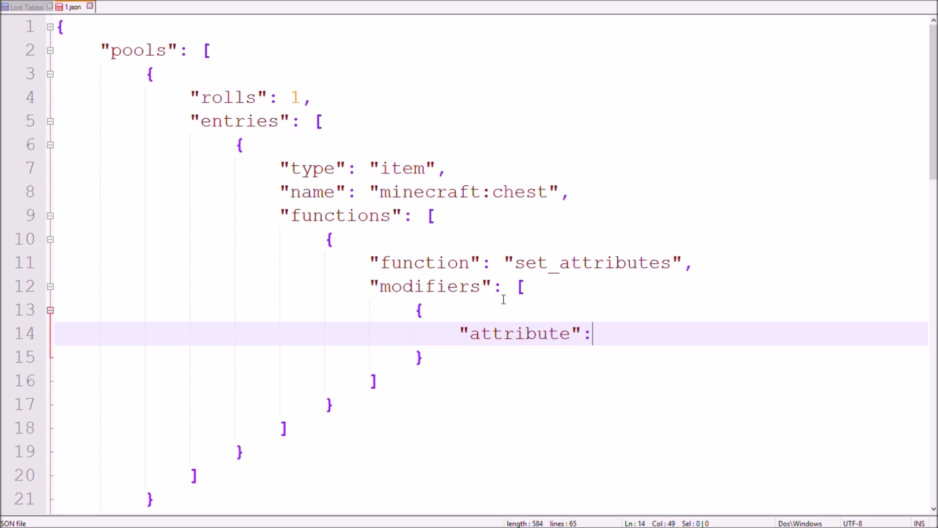
{"action": "type", "text": "\"\""}
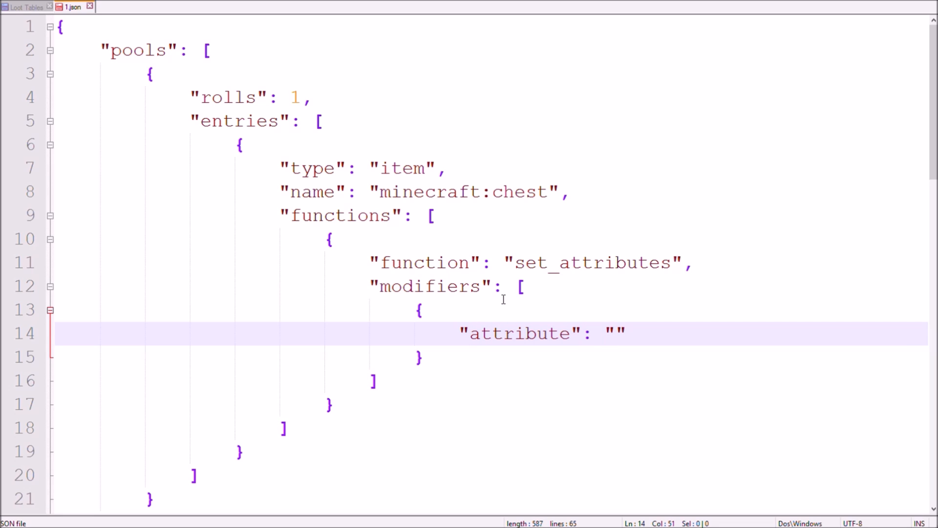
{"action": "type", "text": "generic."}
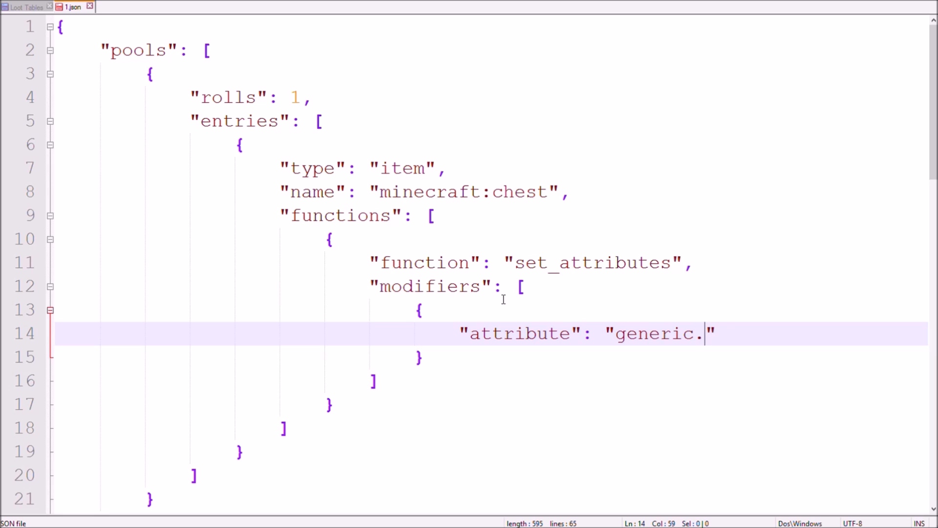
{"action": "type", "text": "armor"}
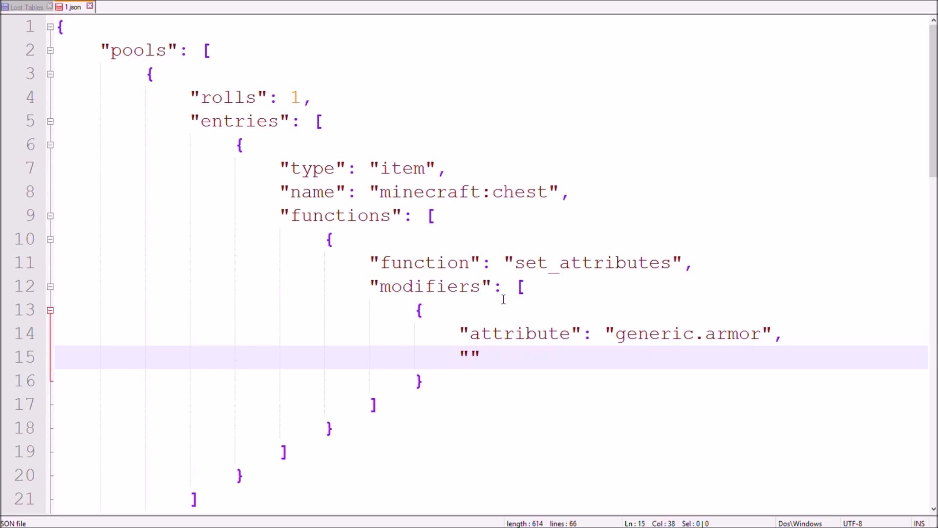
{"action": "type", "text": "na"}
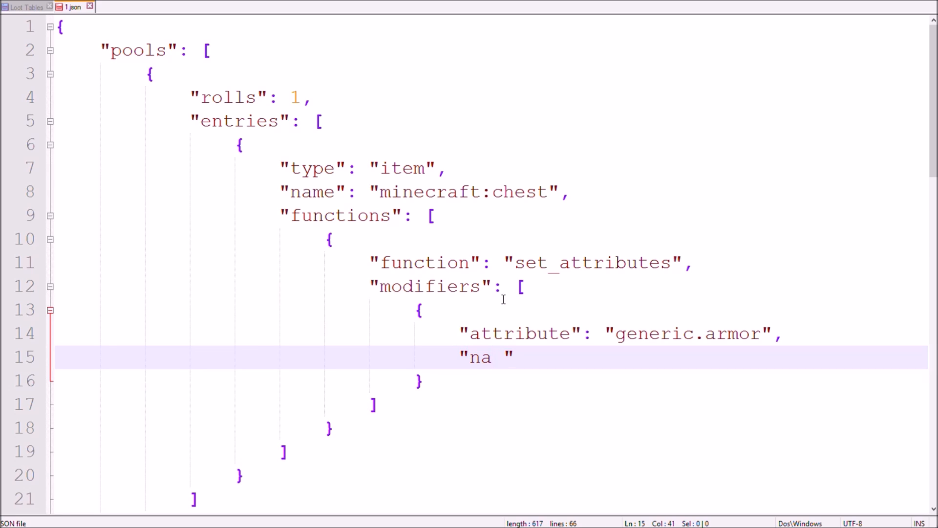
{"action": "type", "text": "me\":"}
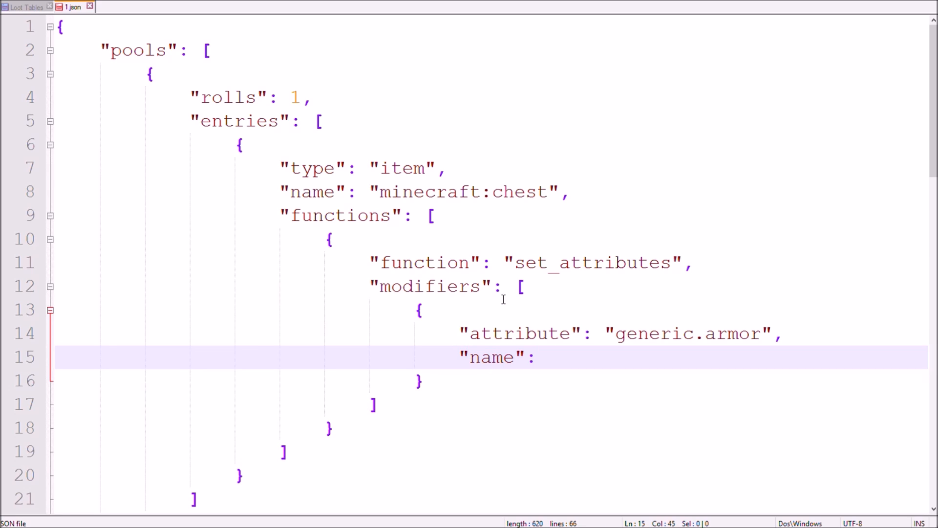
{"action": "type", "text": "\"Armor\""}
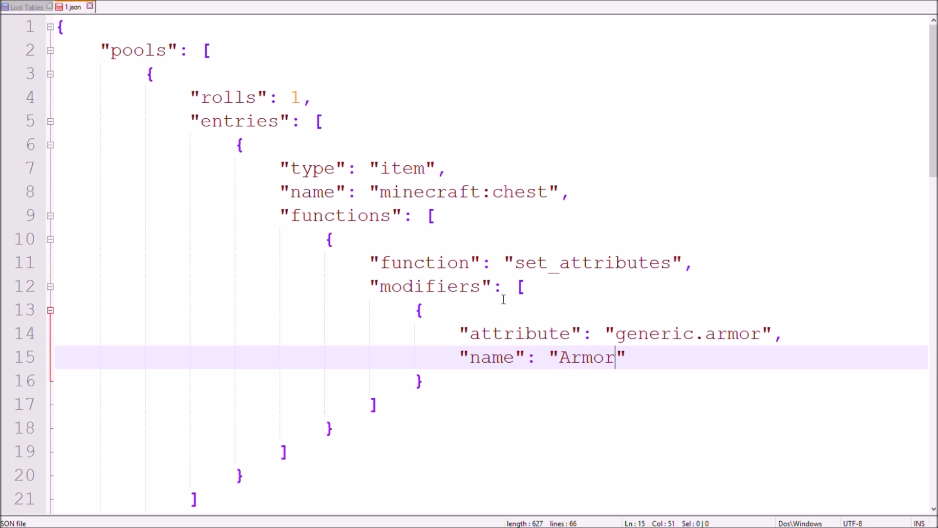
Add amount 5 and operation "addition" to the modifier.
{"action": "key", "text": "Enter"}
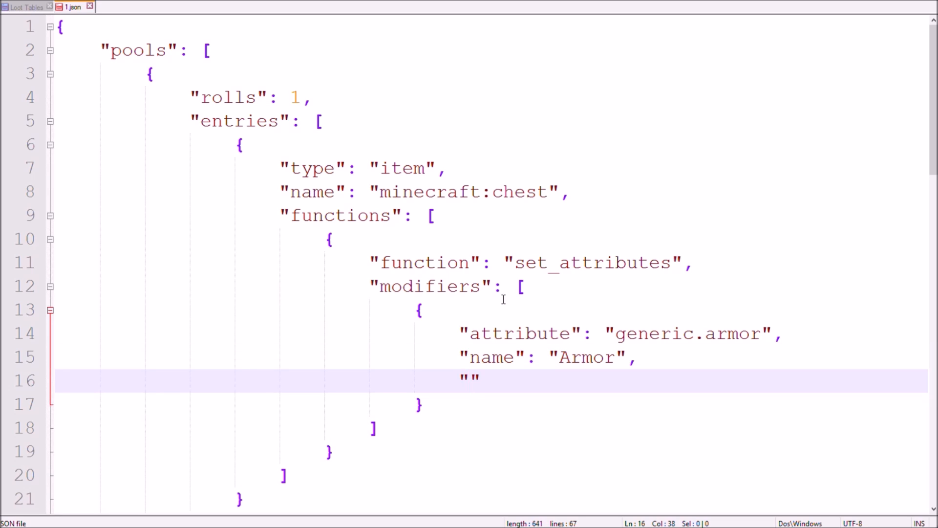
{"action": "type", "text": "amount"}
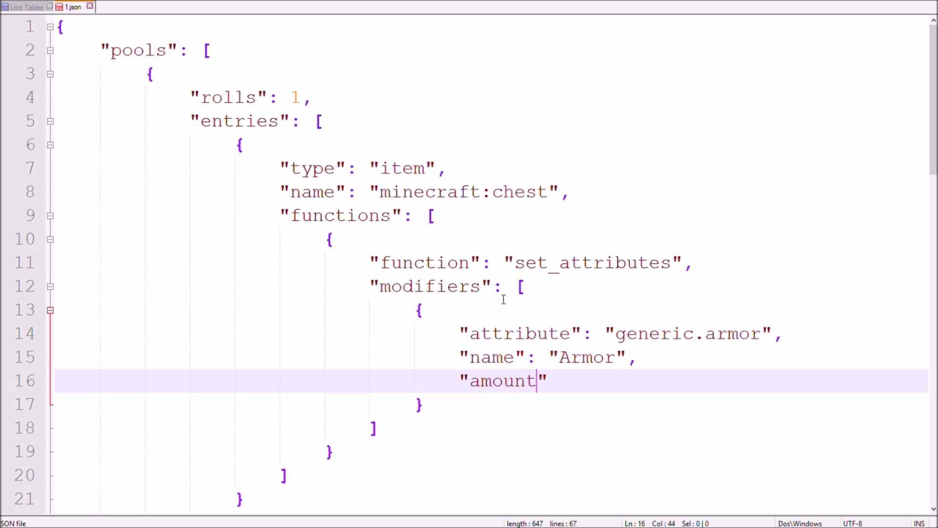
{"action": "type", "text": "\": \""}
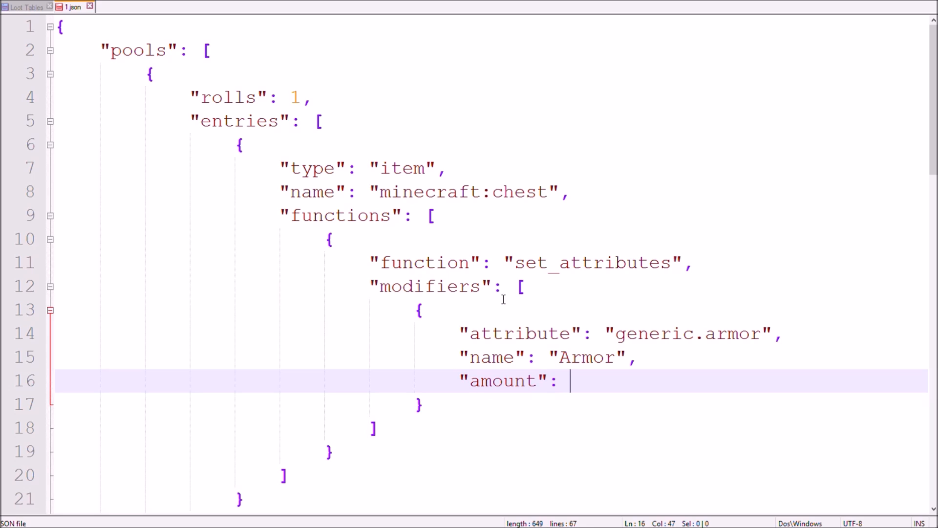
{"action": "type", "text": "5,"}
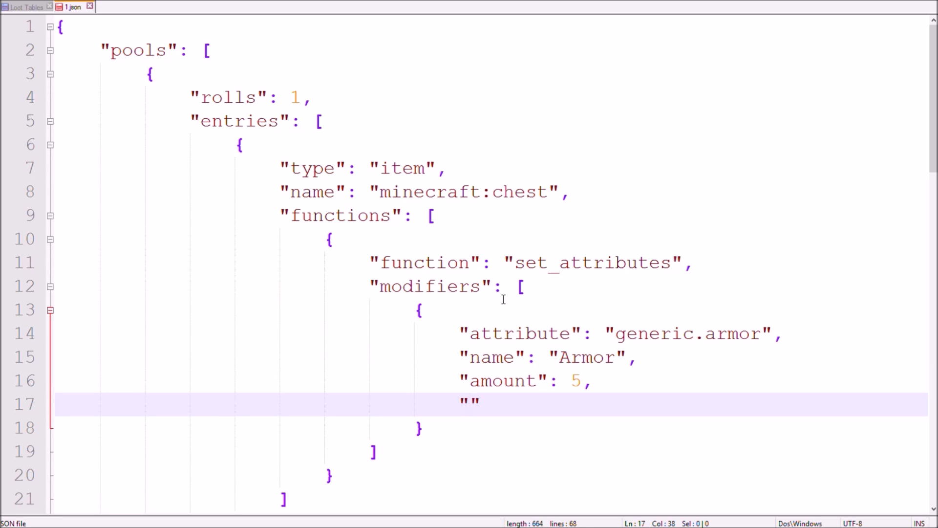
{"action": "type", "text": "operation\":"}
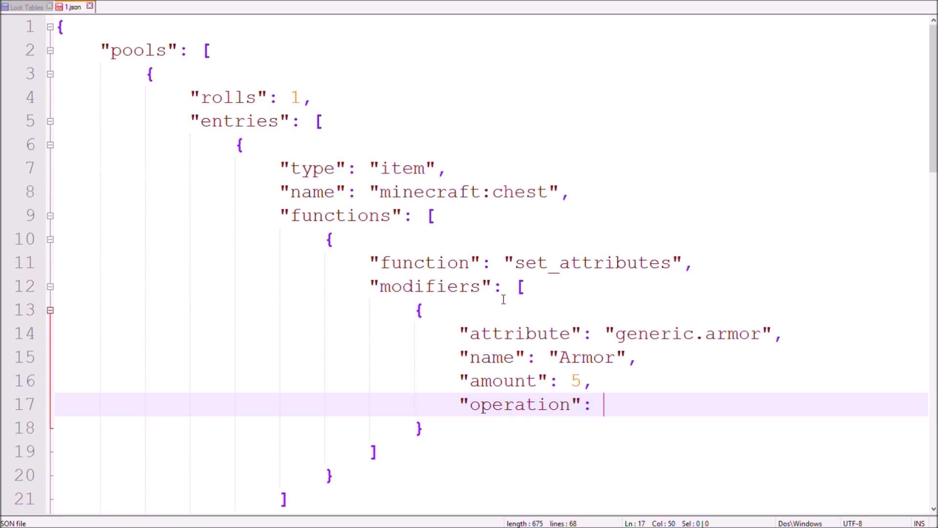
{"action": "type", "text": "\"addition\""}
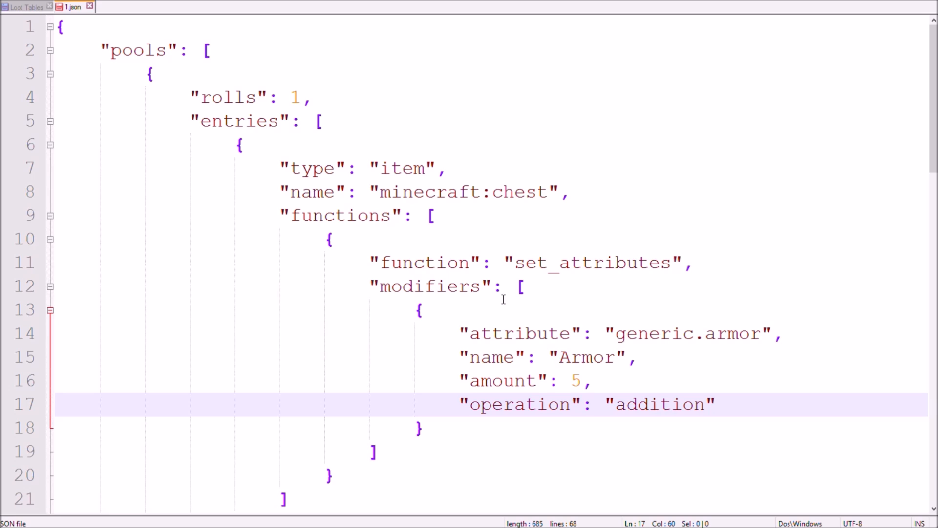
{"action": "type", "text": ","}
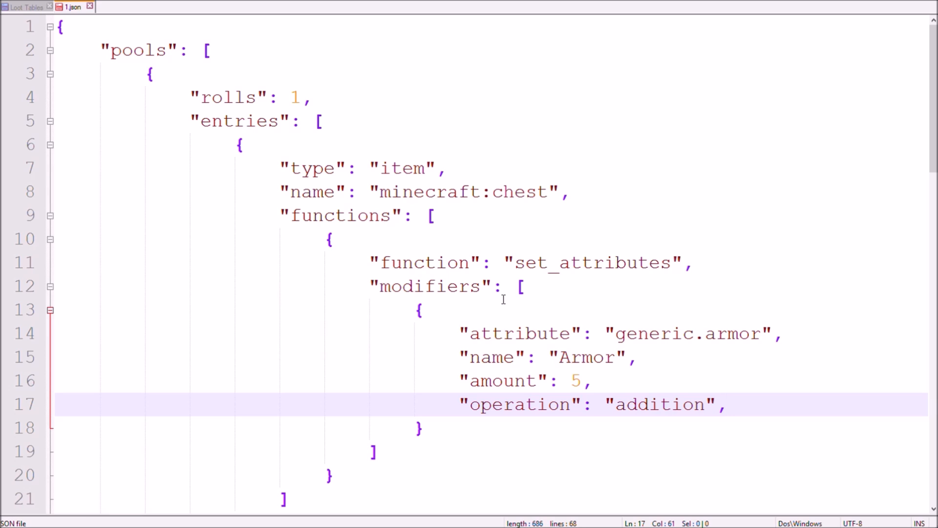
Add a "slot" property set to offhand.
{"action": "left_click", "coordinate": [725, 404]}
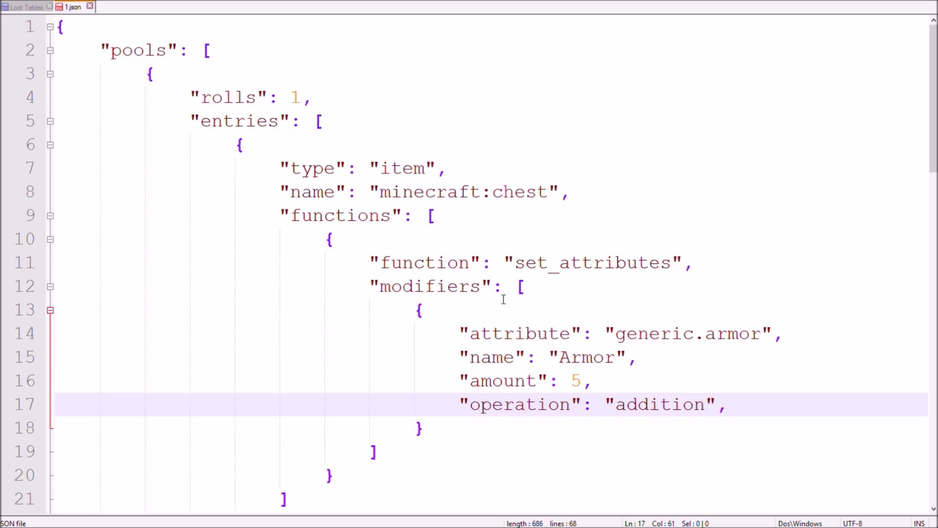
{"action": "left_click", "coordinate": [727, 404]}
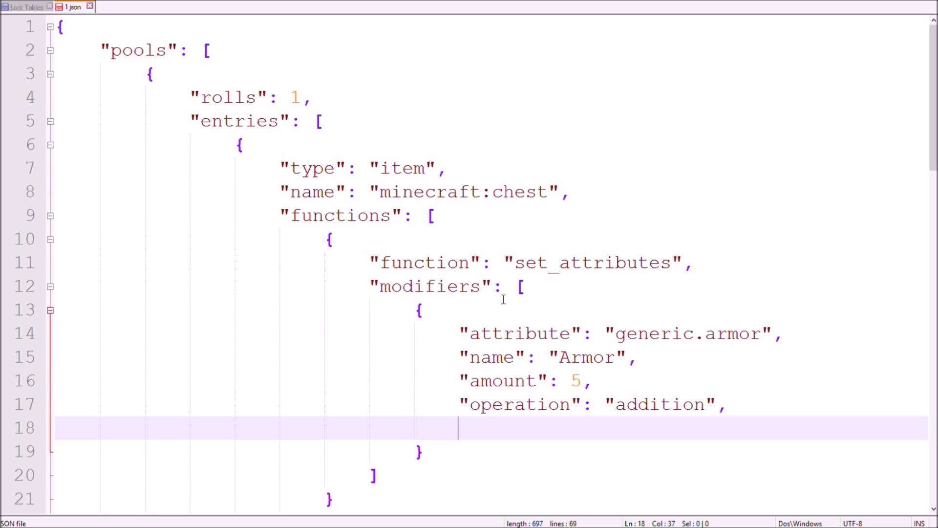
{"action": "type", "text": "\"slot\""}
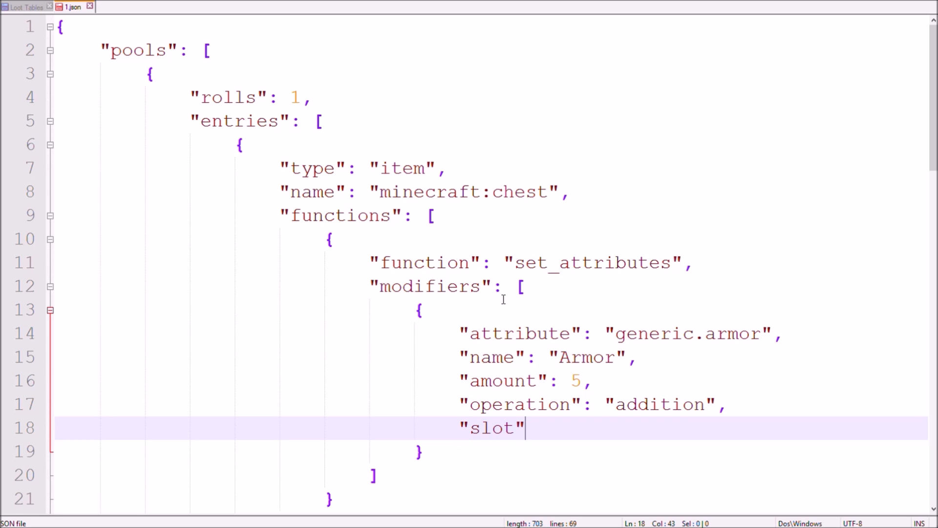
{"action": "type", "text": ": \"\""}
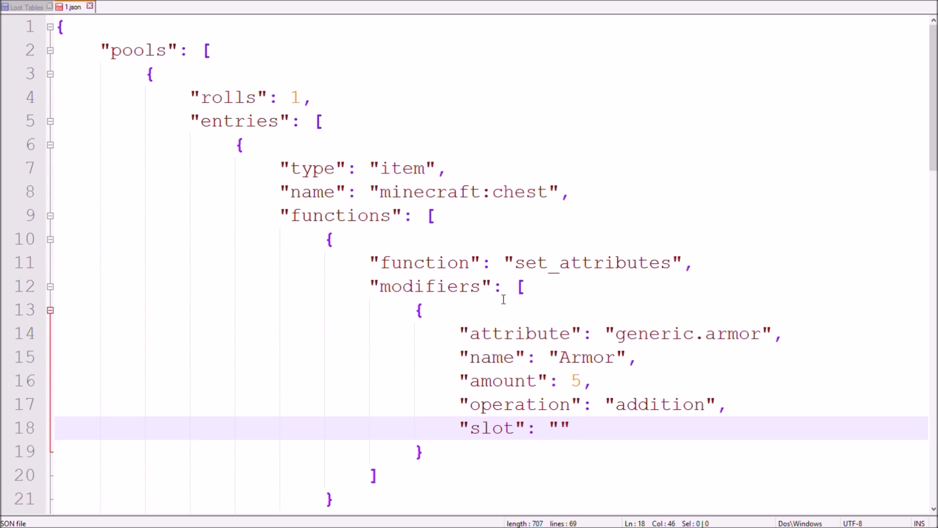
{"action": "type", "text": "offhand"}
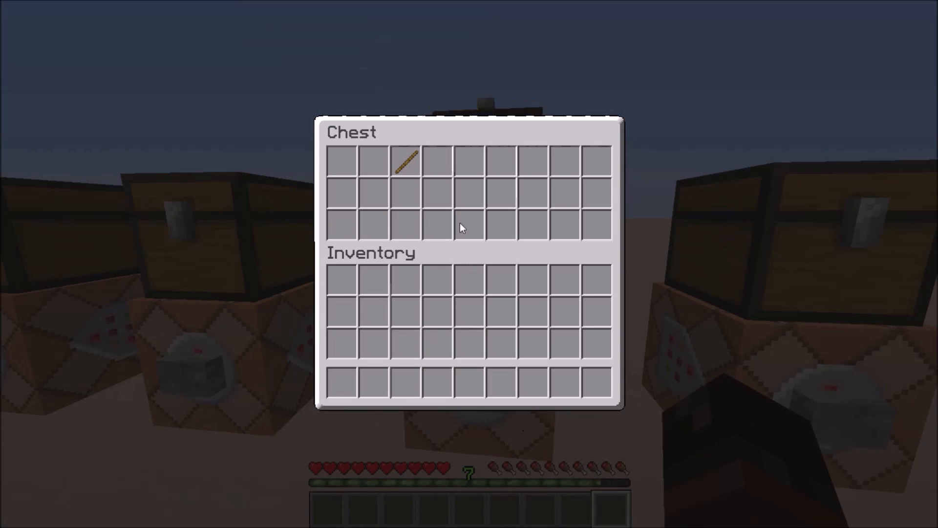
Close the test chest after inspecting the generated stick.
{"action": "key", "text": "Escape"}
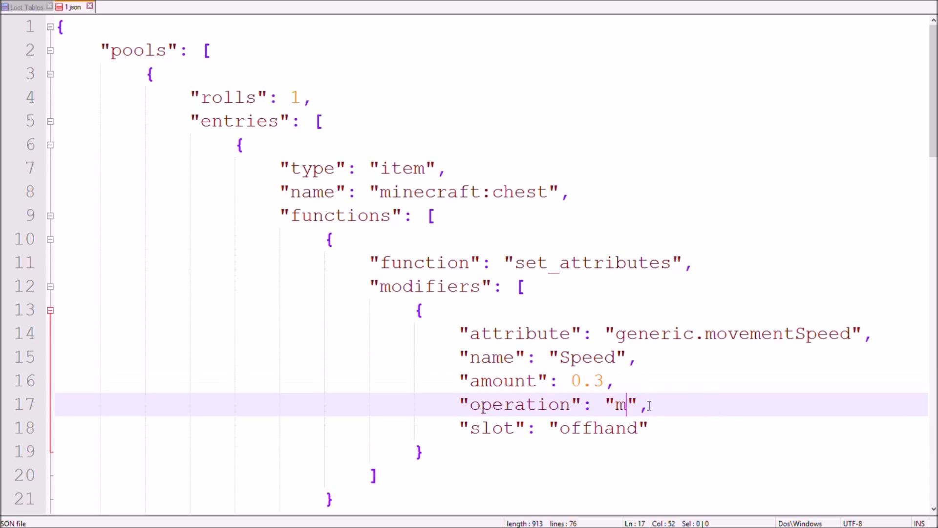
Make the 0.3 movementSpeed modifier multiply_base on mainhand and offhand, and paste a generic.maxHealth copy.
{"action": "type", "text": "ultiply_base"}
{"action": "type", "text": "\"m"}
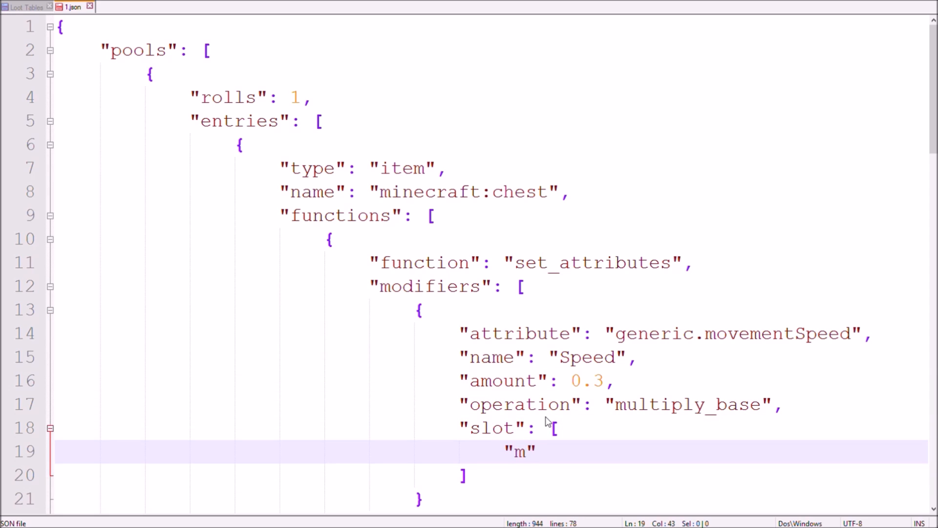
{"action": "type", "text": "ainhand\","}
{"action": "type", "text": "\"offhand\""}
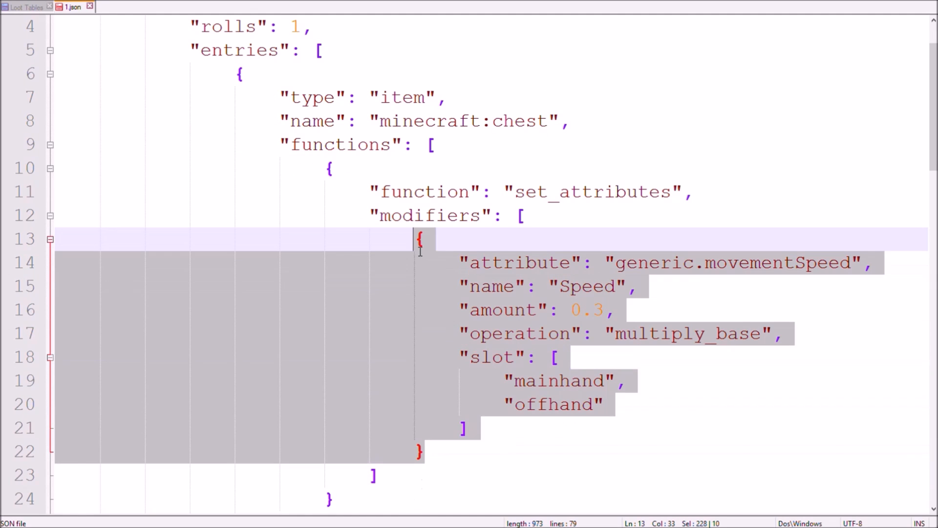
{"action": "key", "text": "ctrl+v"}
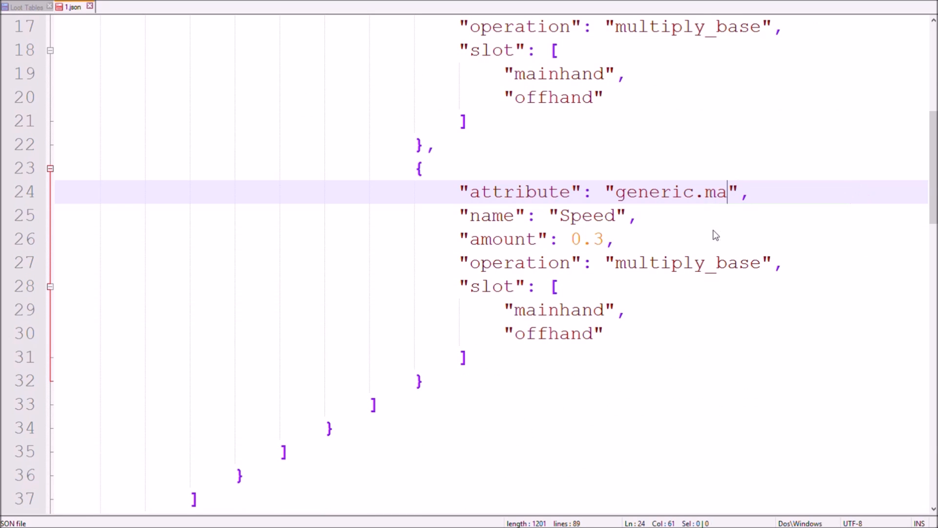
{"action": "type", "text": "xHealth"}
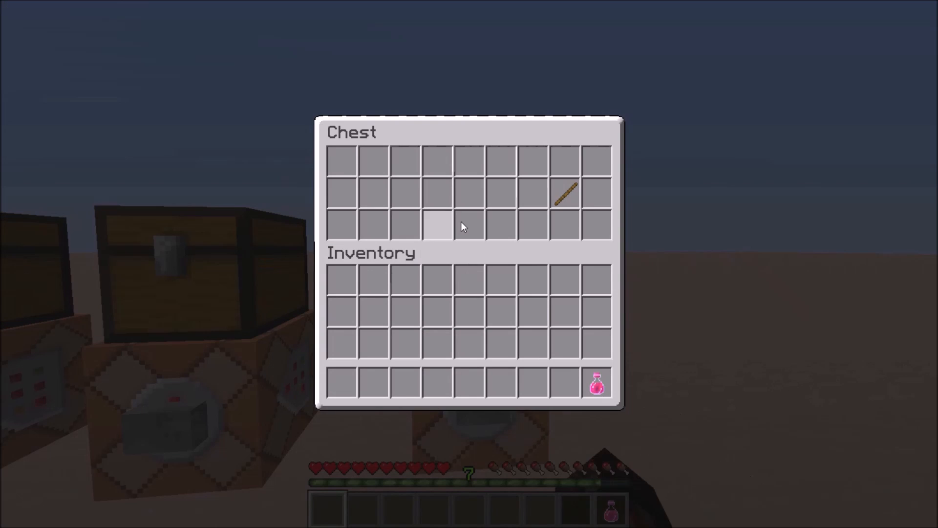
Swap the looted stick between hands and check its +30% Speed and +50% Max Health tooltip.
{"action": "key", "text": "Escape"}
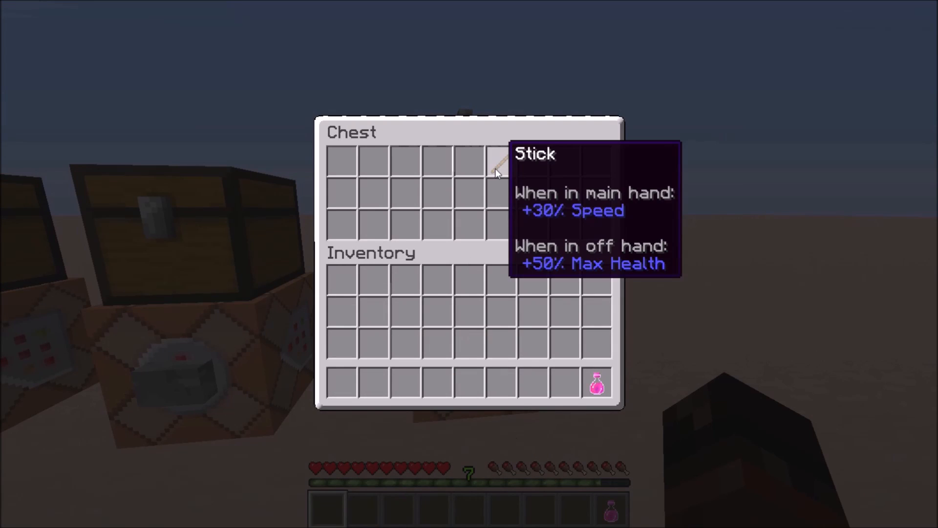
{"action": "key", "text": "Escape"}
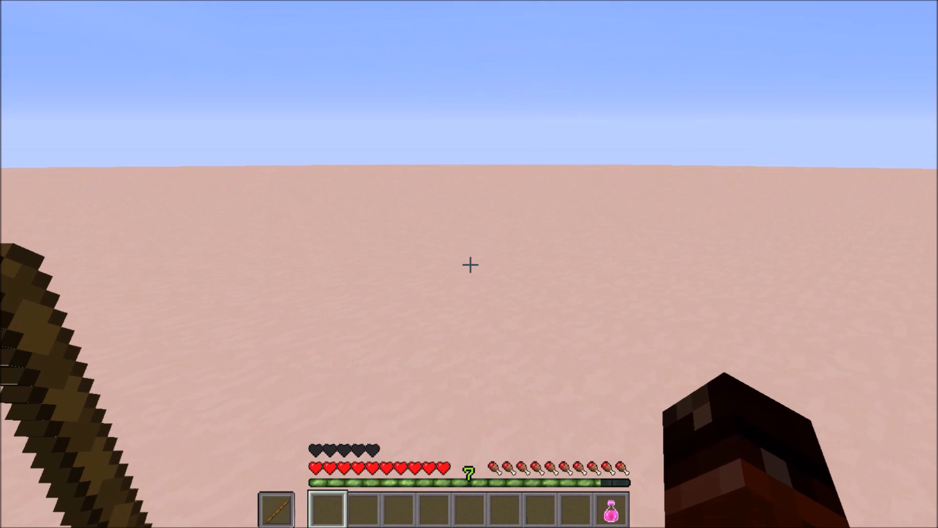
{"action": "key", "text": "1"}
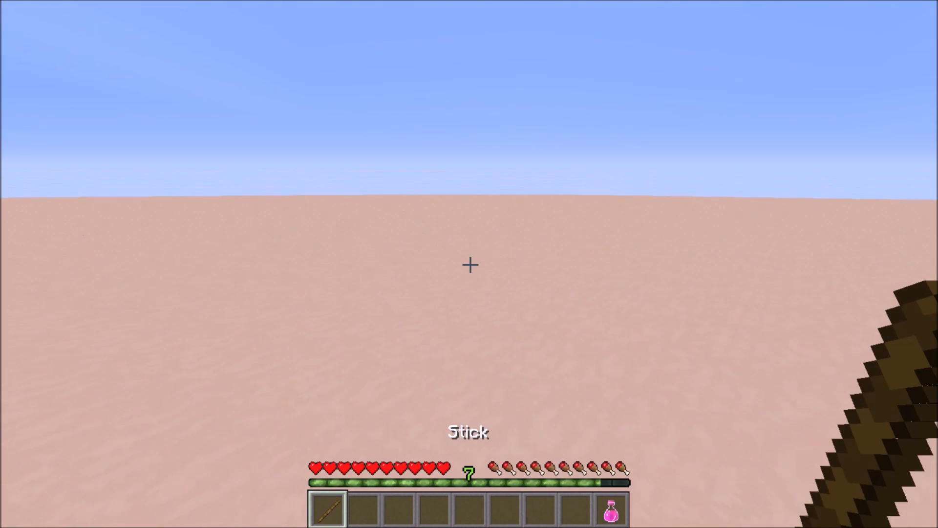
{"action": "key", "text": "e"}
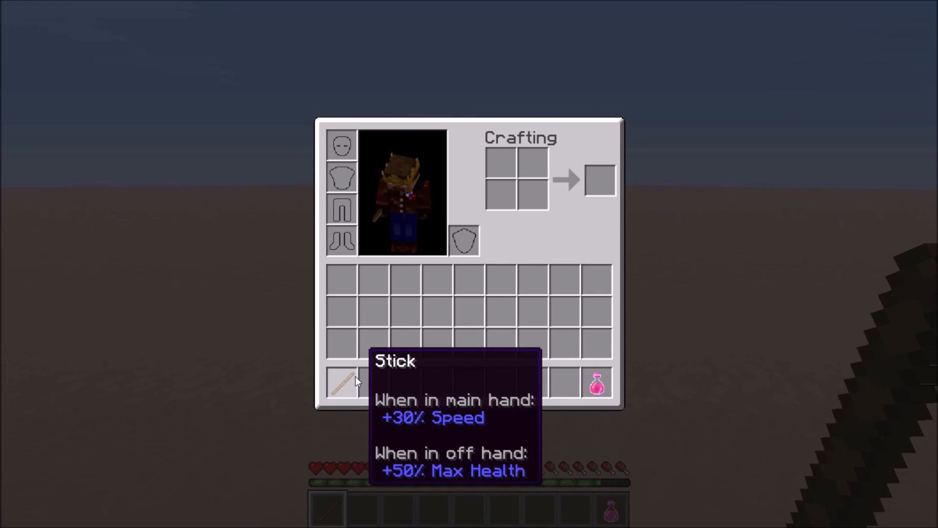
{"action": "key", "text": "Escape"}
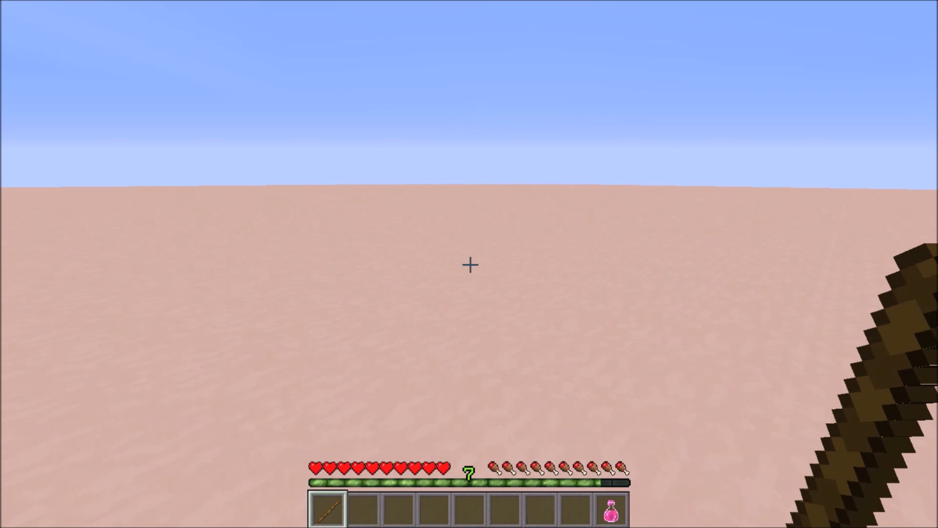